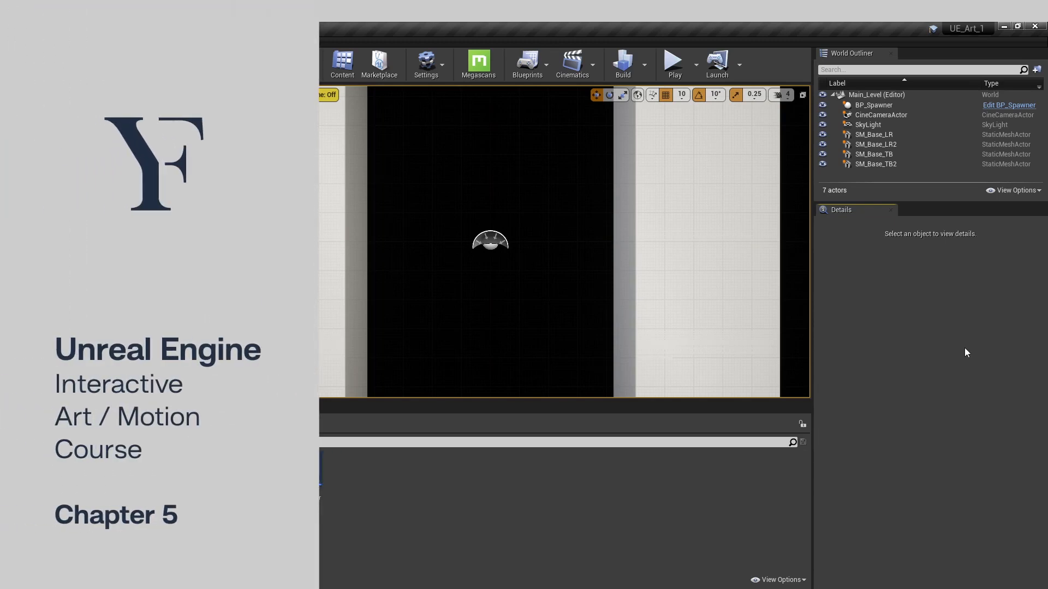
mouse_move(745, 373)
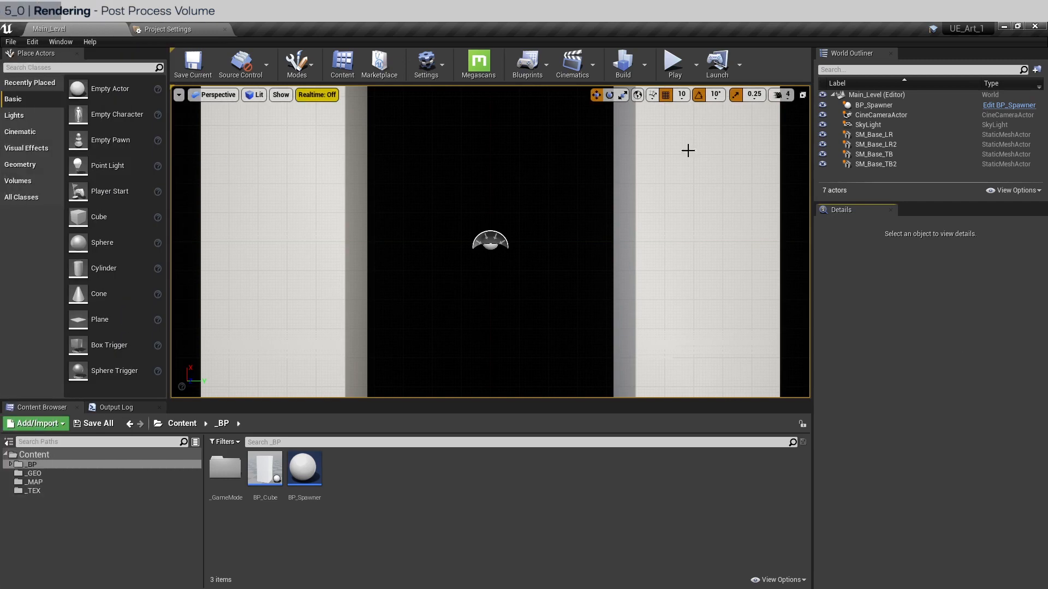
mouse_move(278, 196)
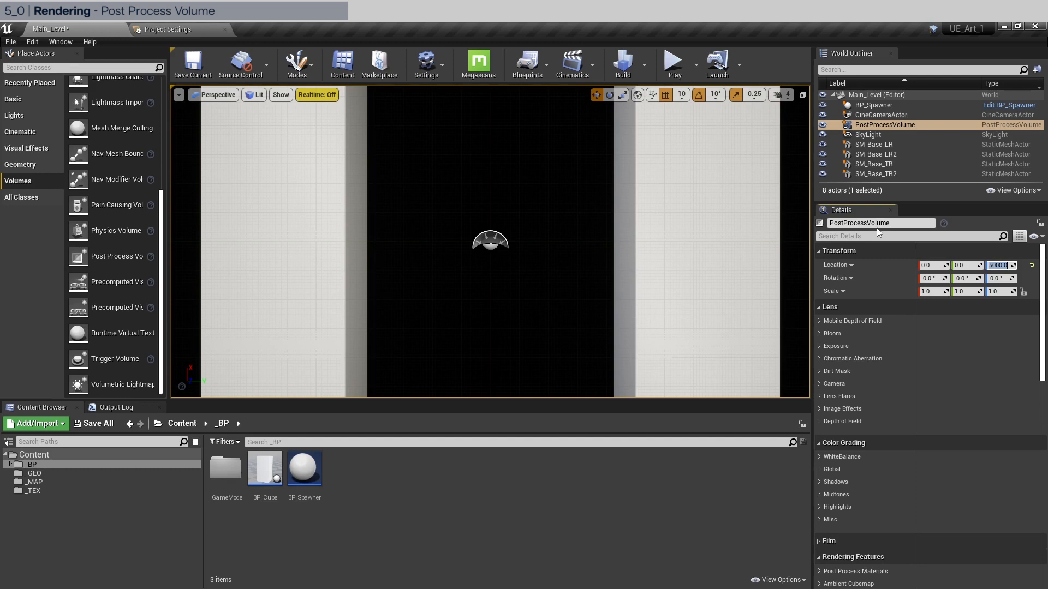
- Filter the volume's Details by 'in' and enable Infinite Extent (Unbound)
type("ini")
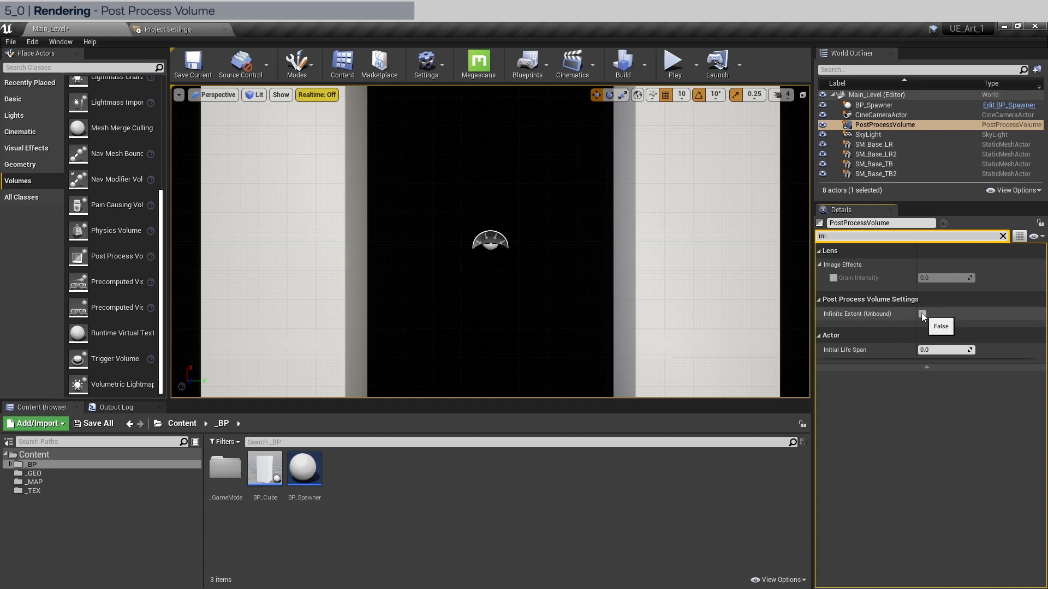
left_click(922, 313)
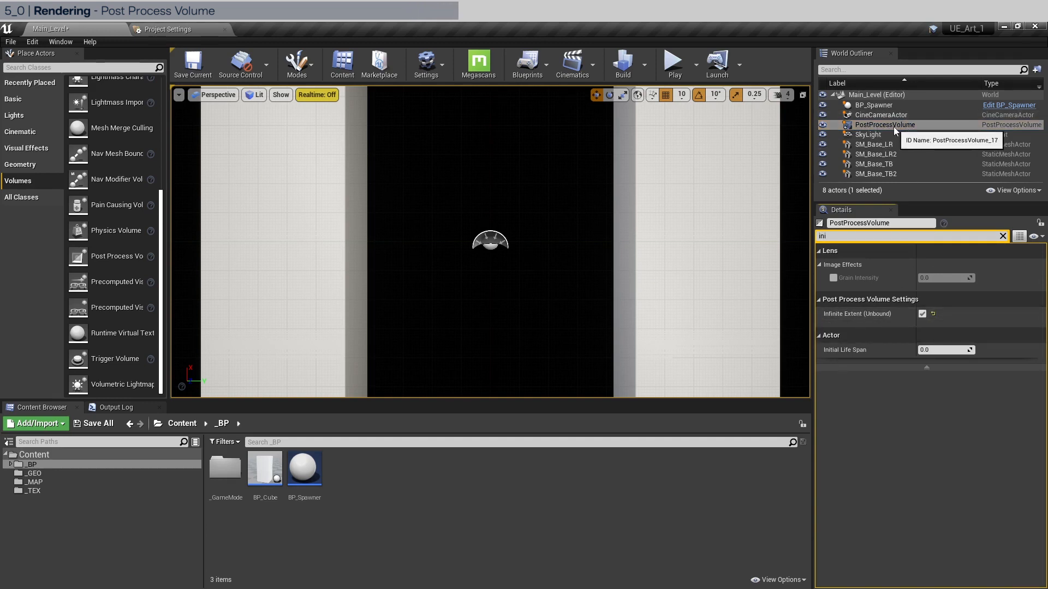
mouse_move(922, 259)
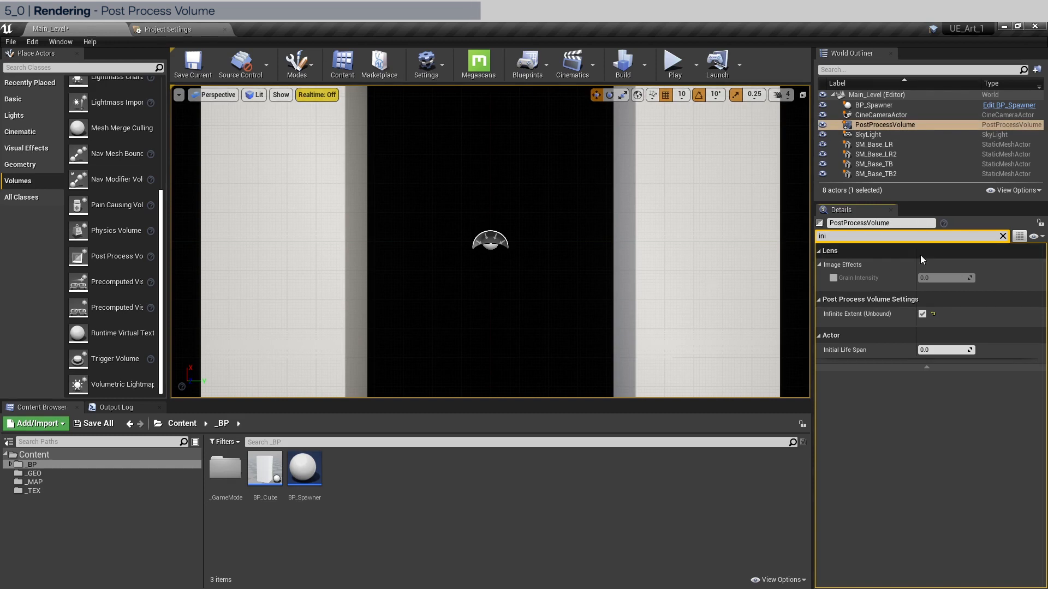
- Override ray-traced AO with 4 samples and radius 100, and reflections samples per pixel 2
left_click(908, 236)
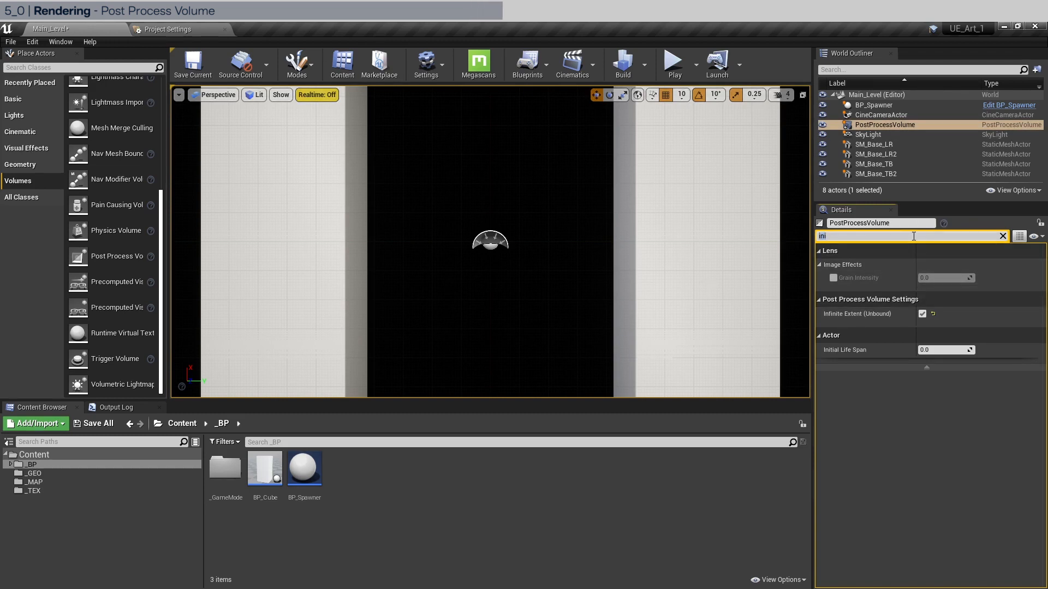
type("ray")
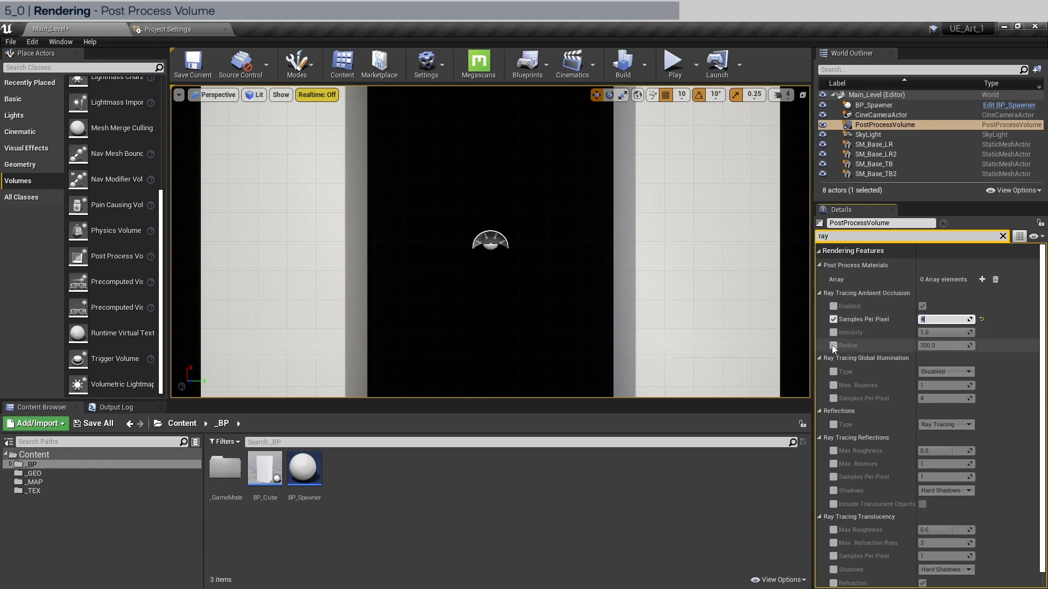
type("100")
left_click(947, 478)
type("2")
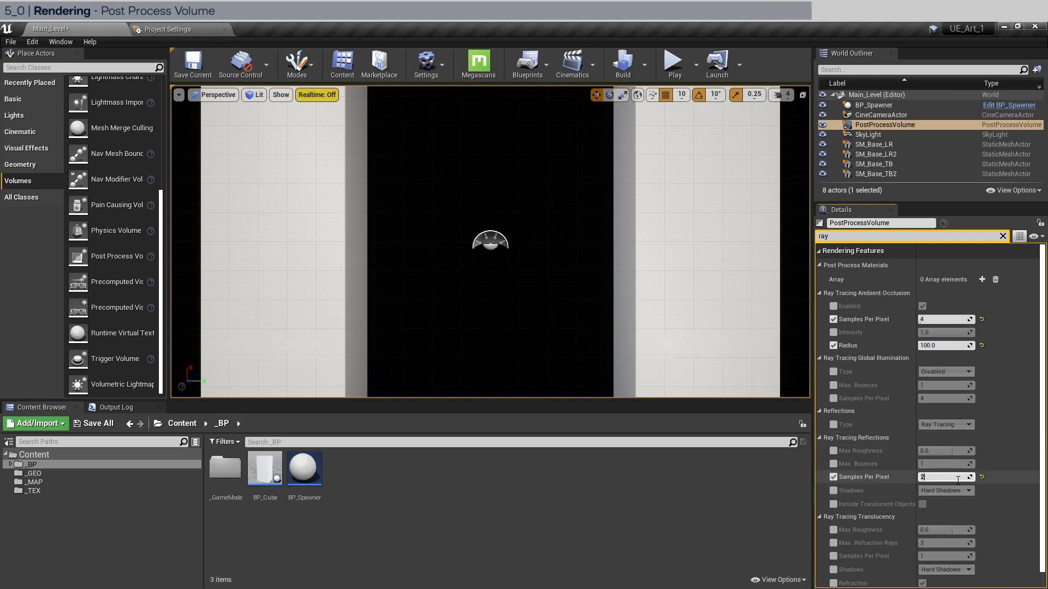
left_click(1003, 236)
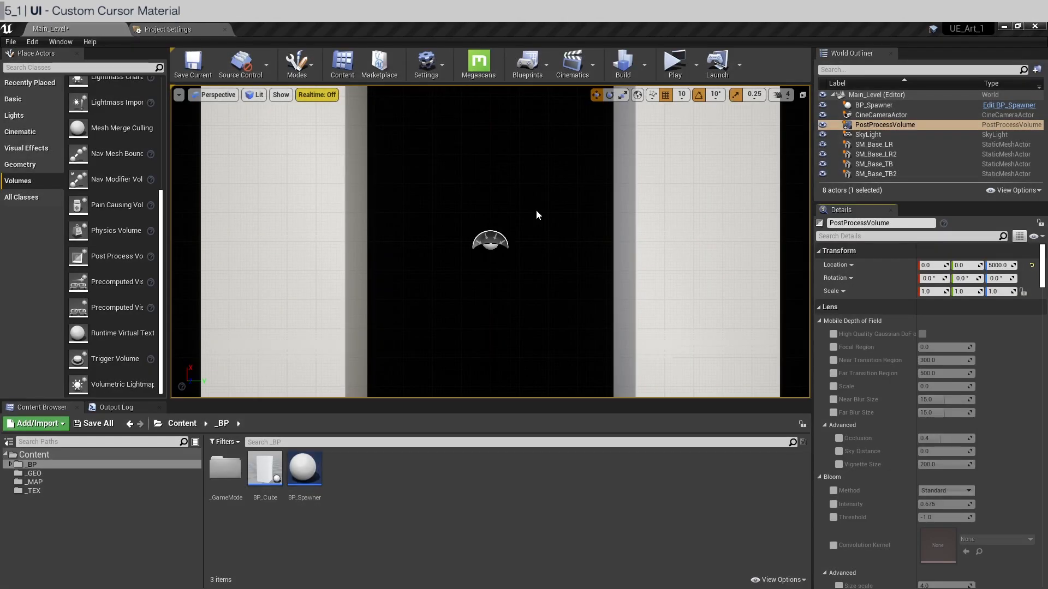
mouse_move(521, 202)
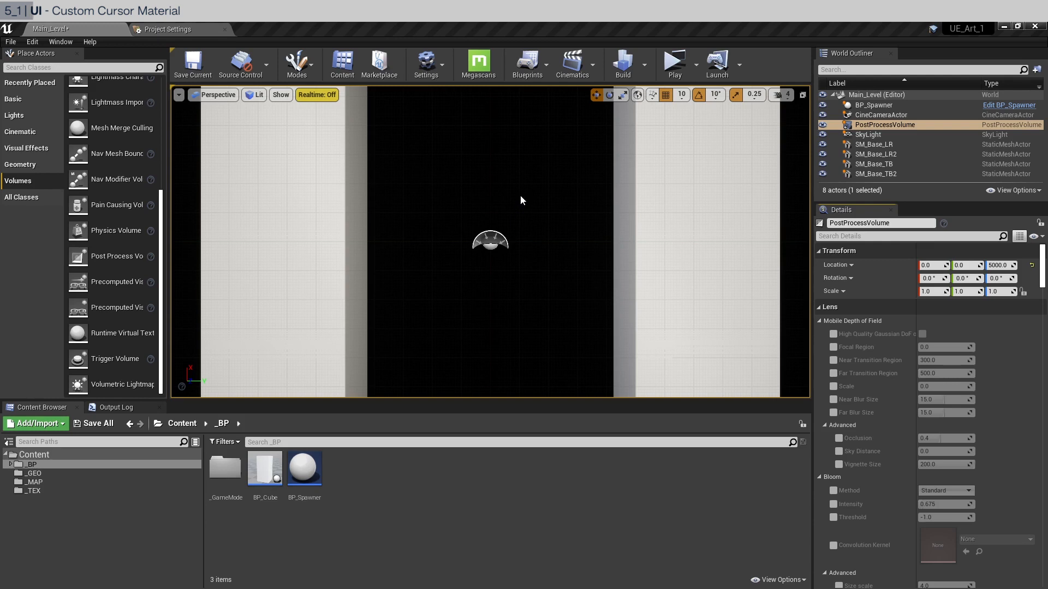
mouse_move(63, 459)
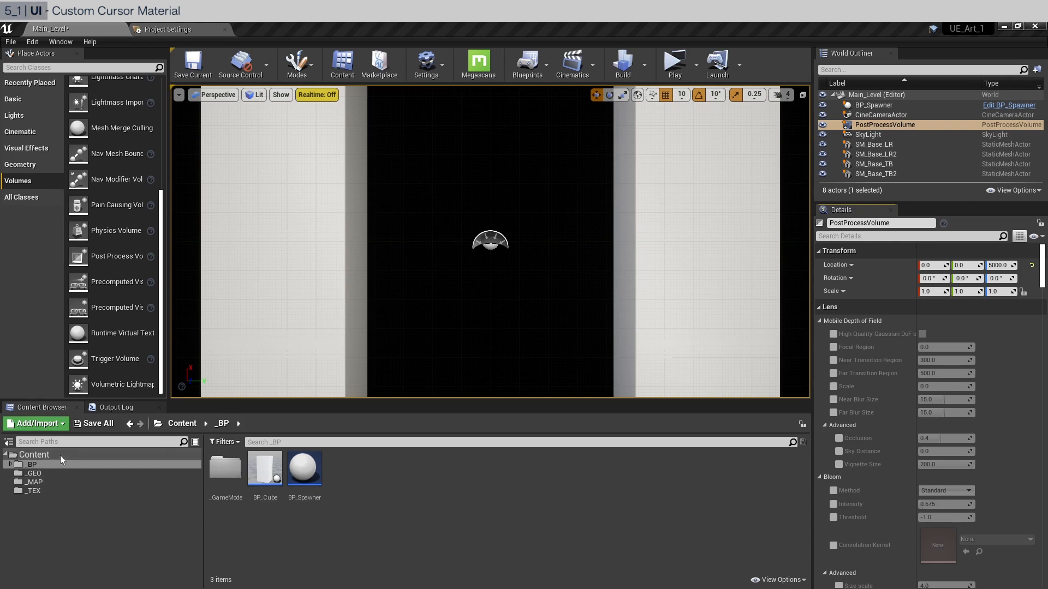
- Create a new folder named _UI under Content
right_click(34, 455)
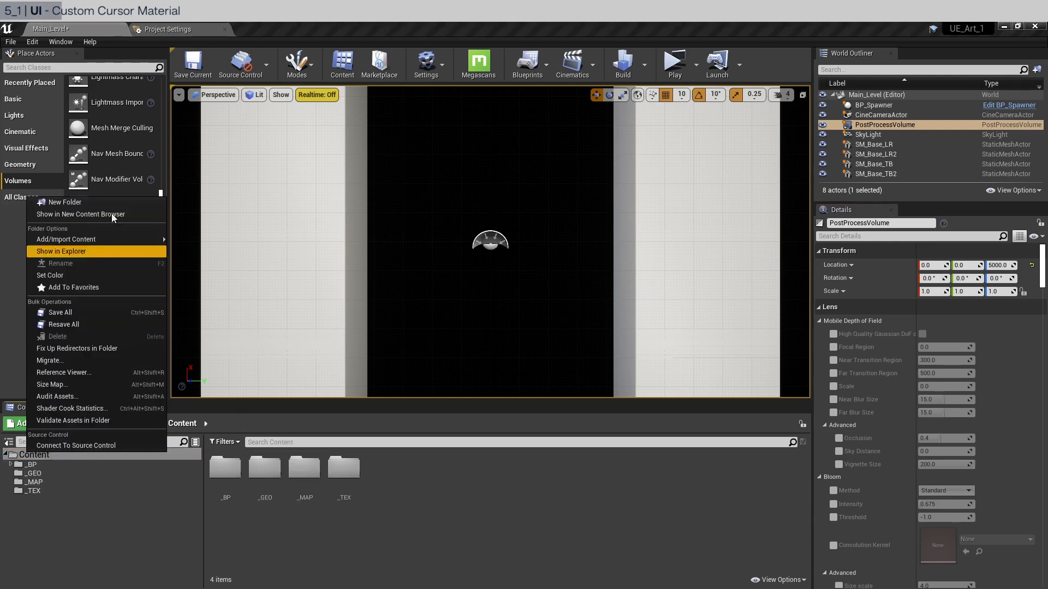
left_click(64, 202)
type("_UI")
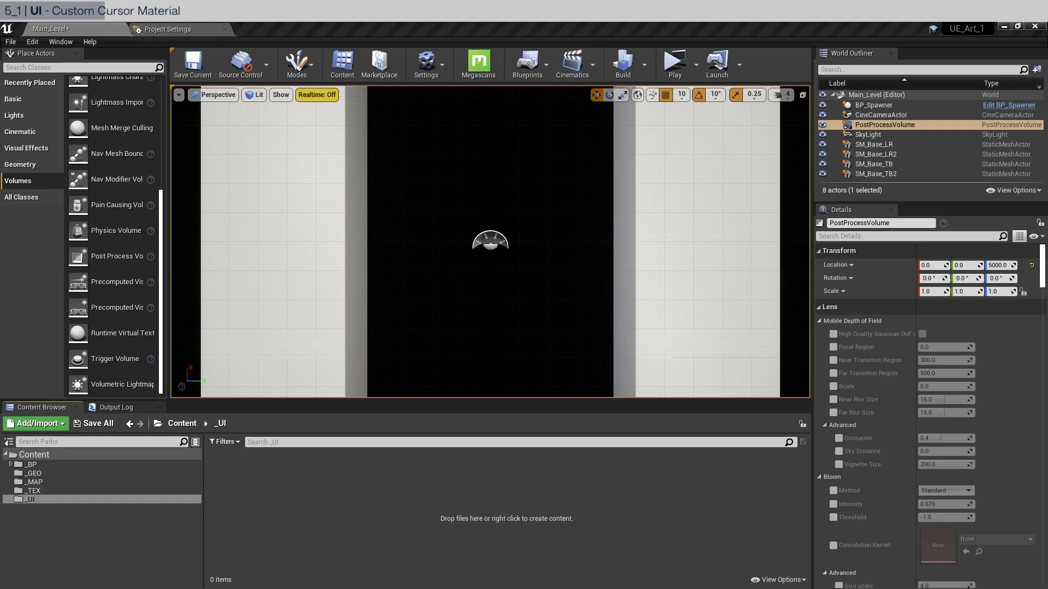
mouse_move(372, 507)
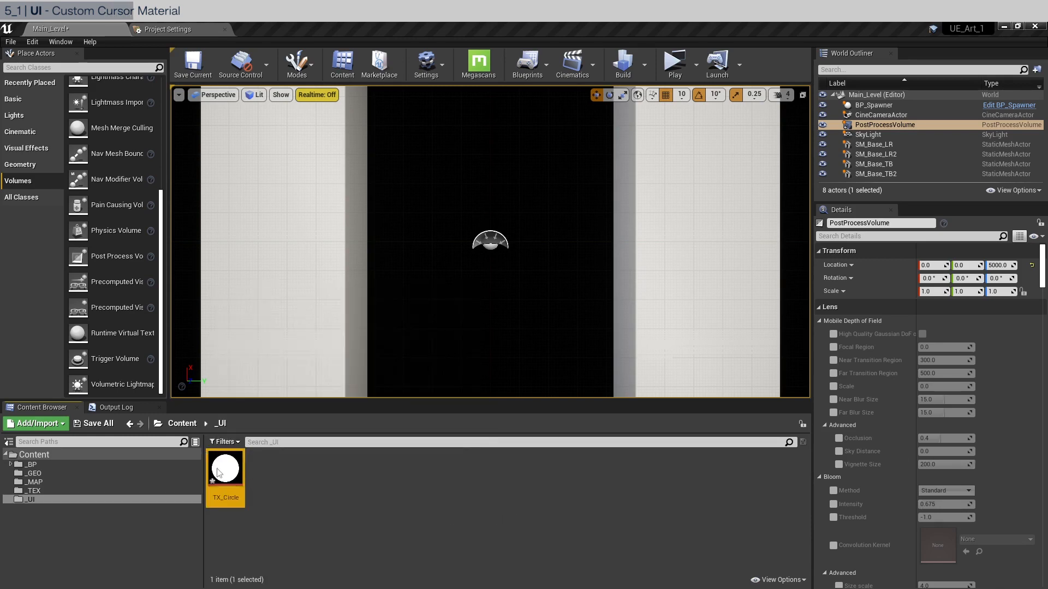
- Open TX_Circle and set its Compression Settings to UserInterface2D (RGBA)
double_click(224, 469)
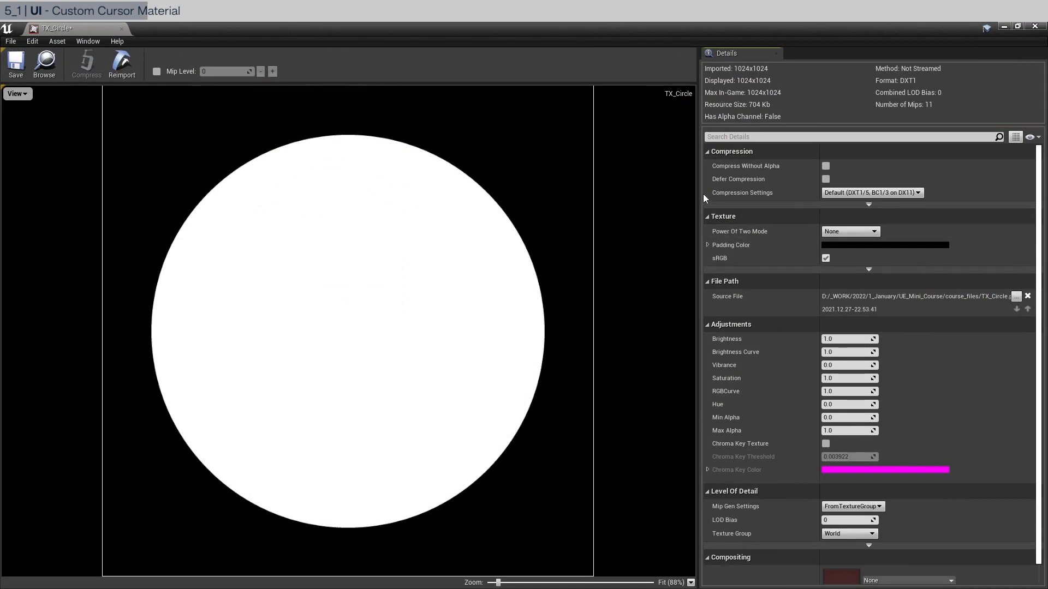
left_click(872, 193)
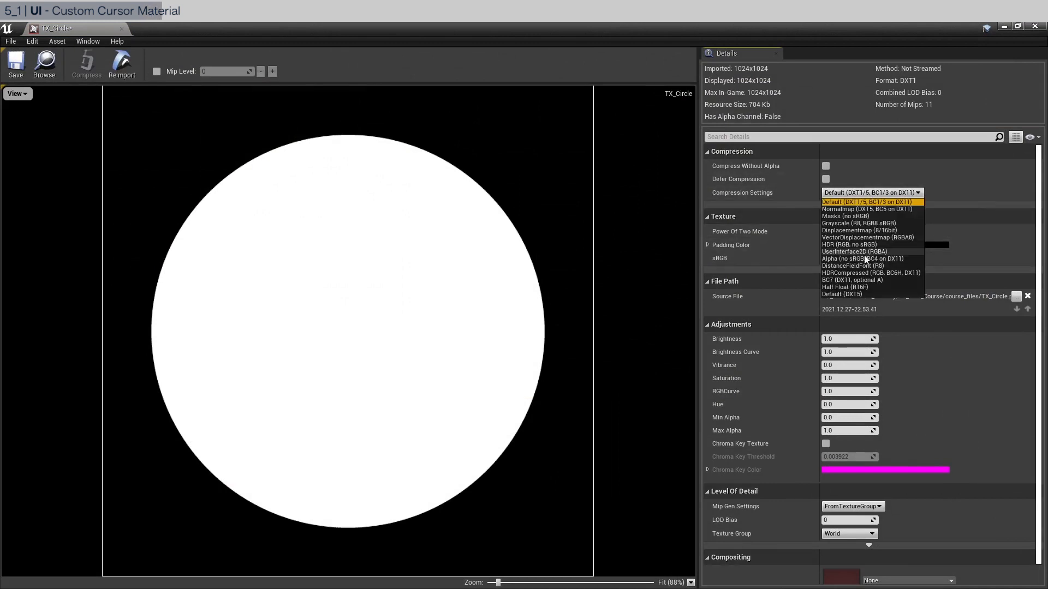
left_click(855, 251)
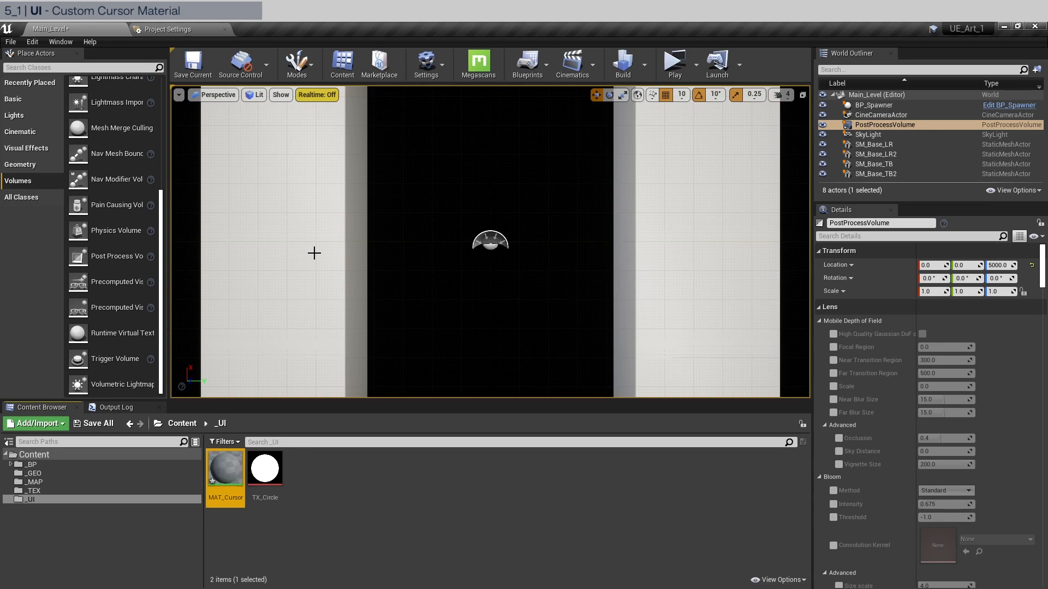
- Give MAT_Cursor User Interface domain, Translucent blend, and a constant colour into Final Color
double_click(225, 467)
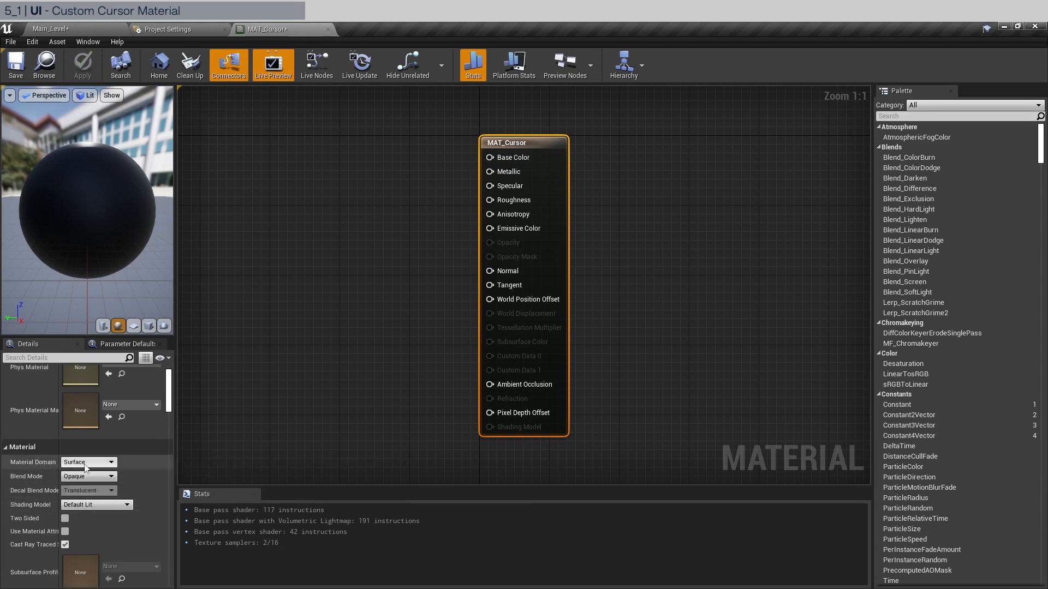
left_click(108, 462)
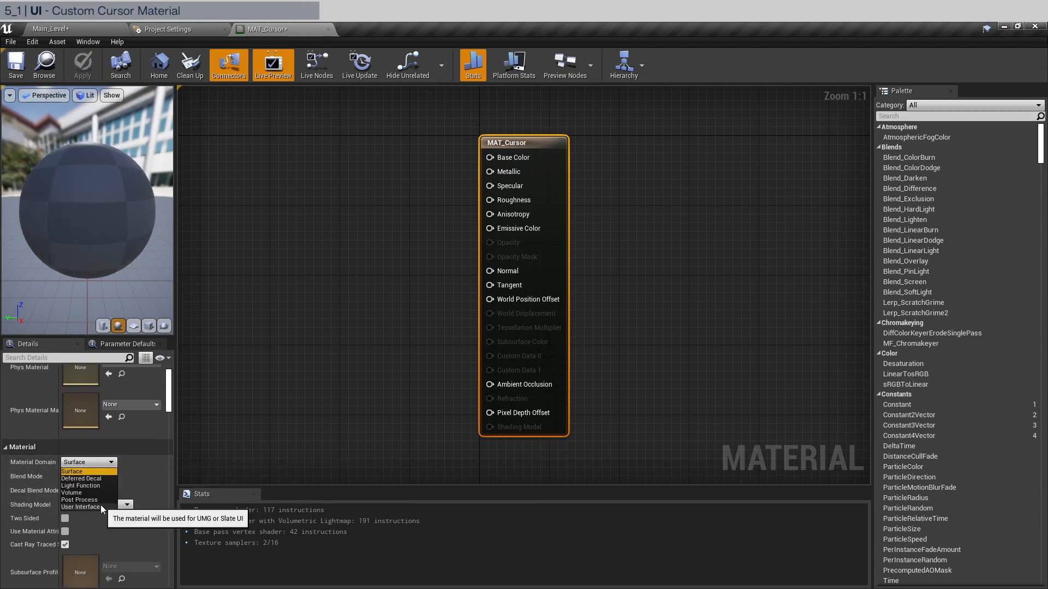
left_click(80, 507)
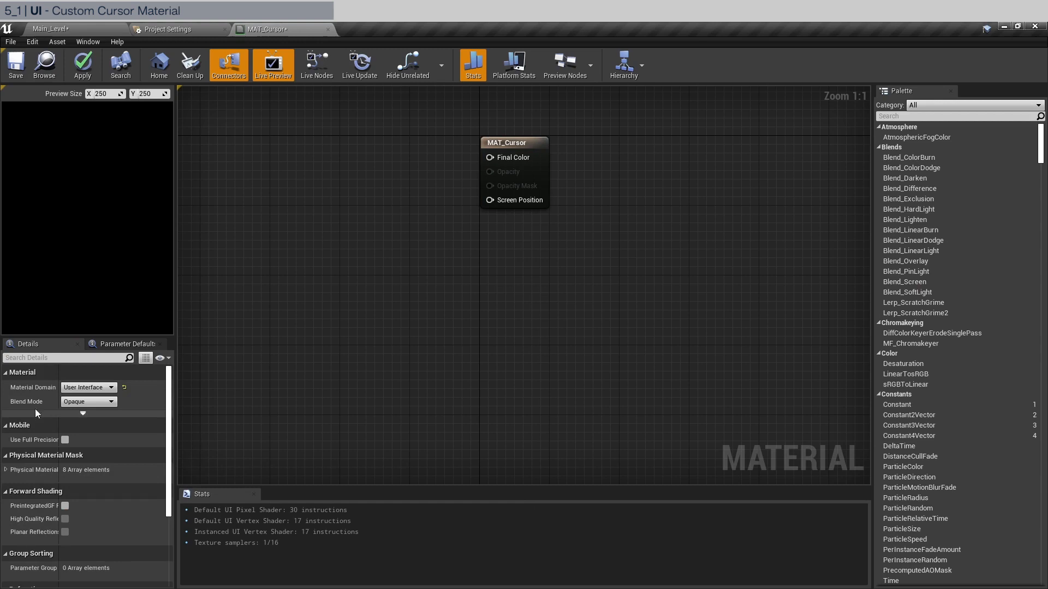
left_click(88, 402)
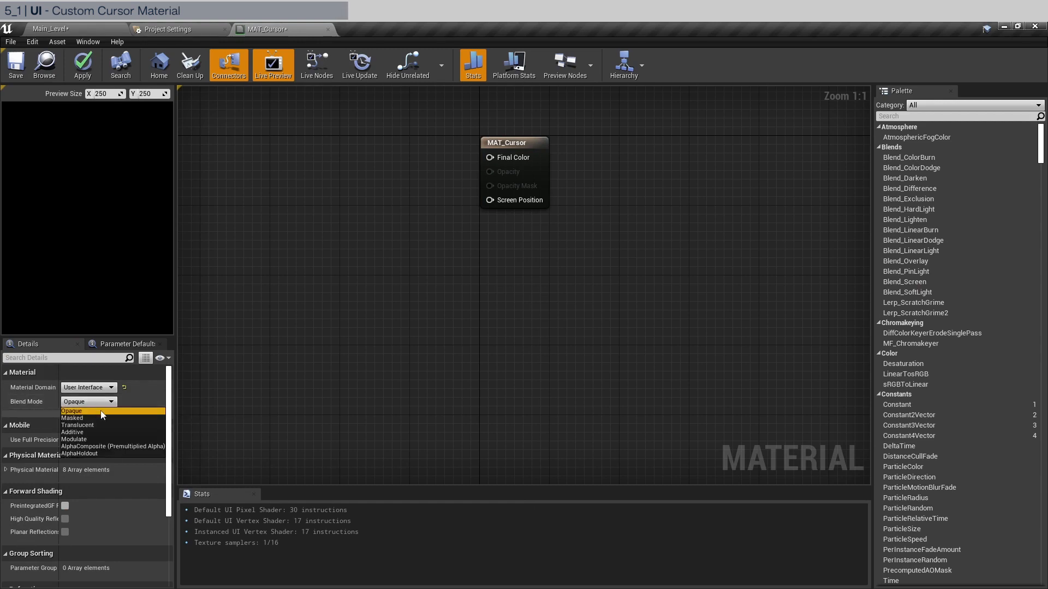
left_click(78, 426)
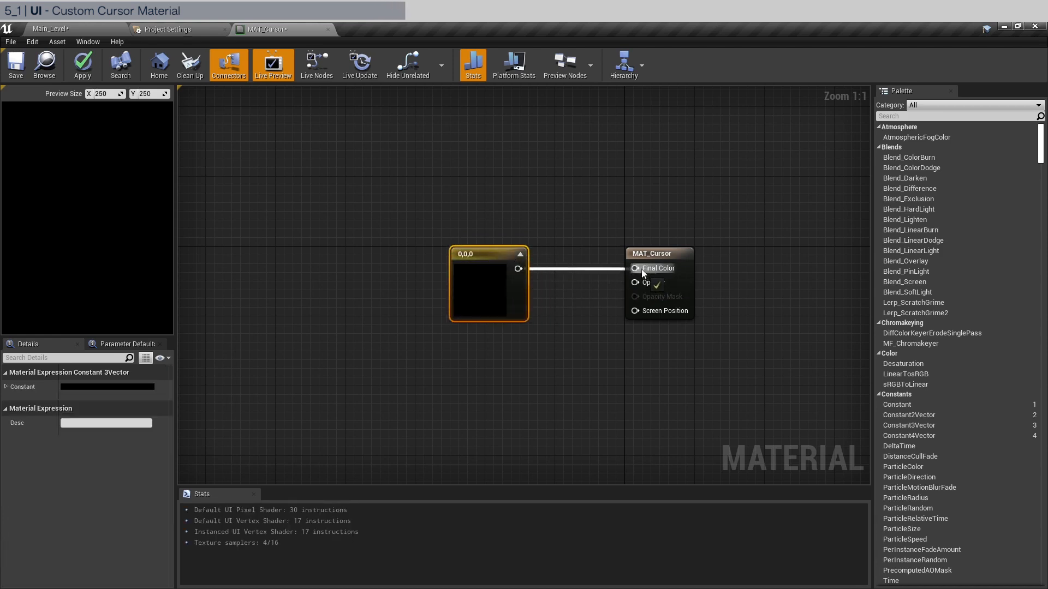
left_click(108, 387)
type("0.5")
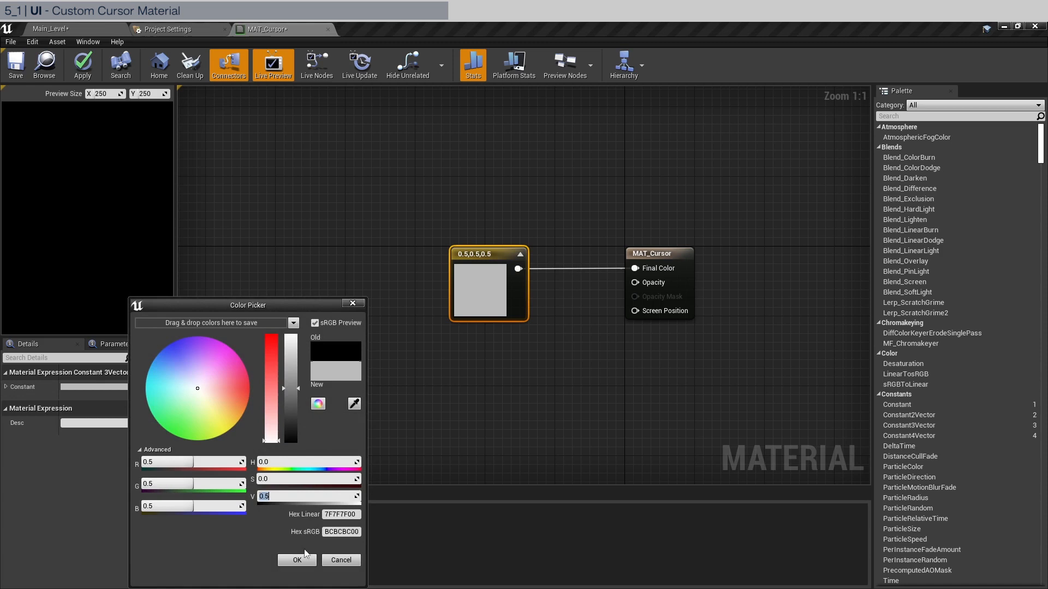
- Confirm the 0.5 grey colour and add a texture sample parameter named Mask
left_click(297, 560)
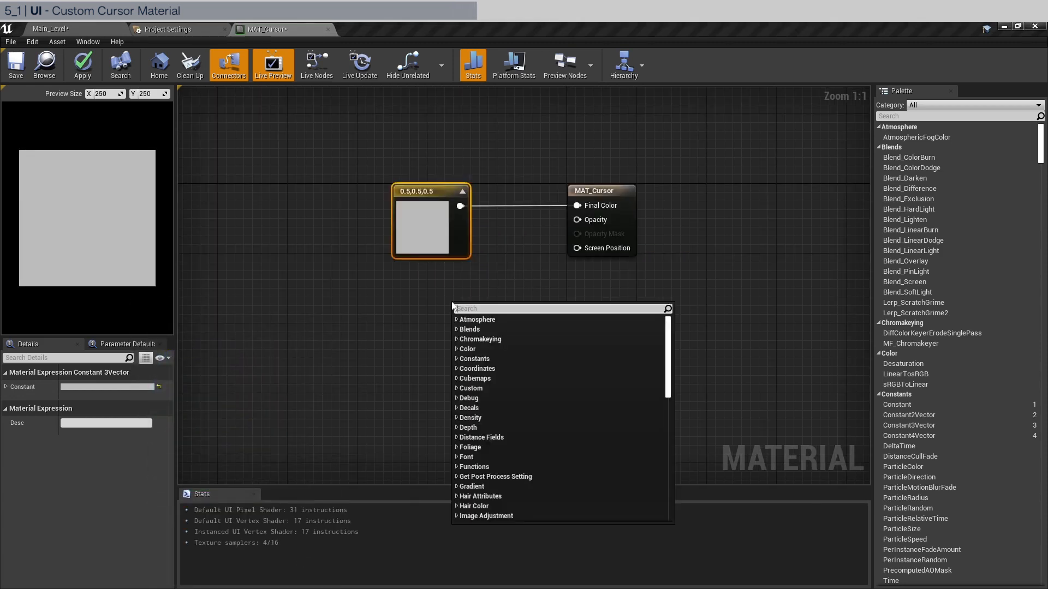
type("Texture")
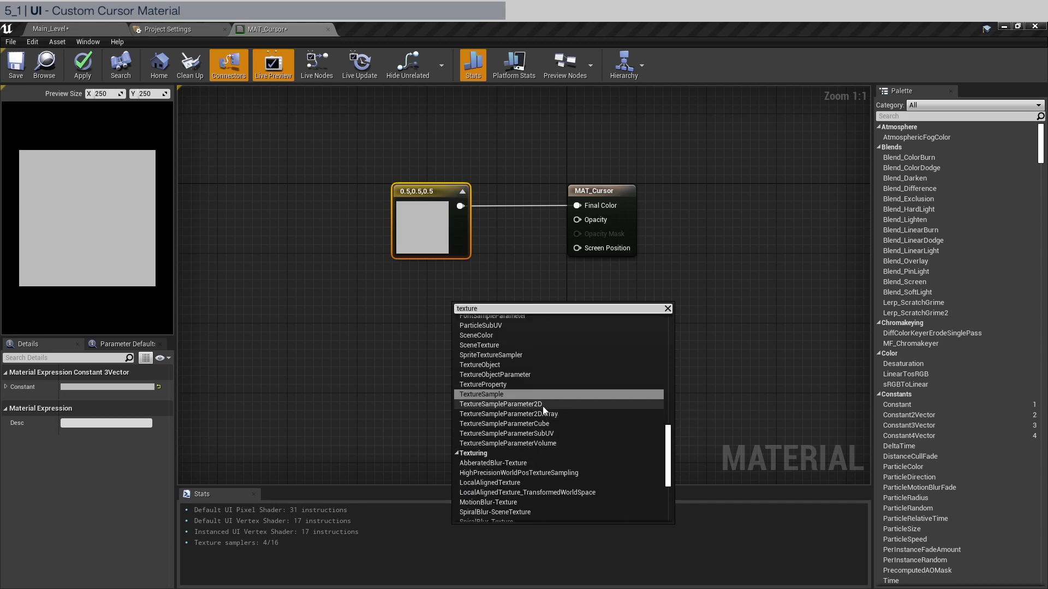
left_click(499, 403)
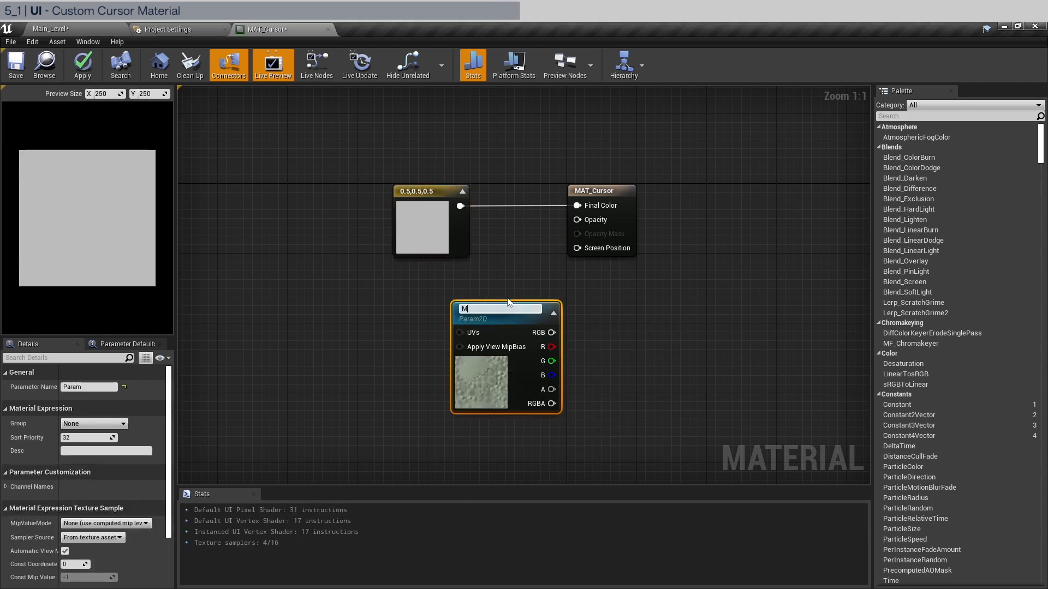
type("Mask")
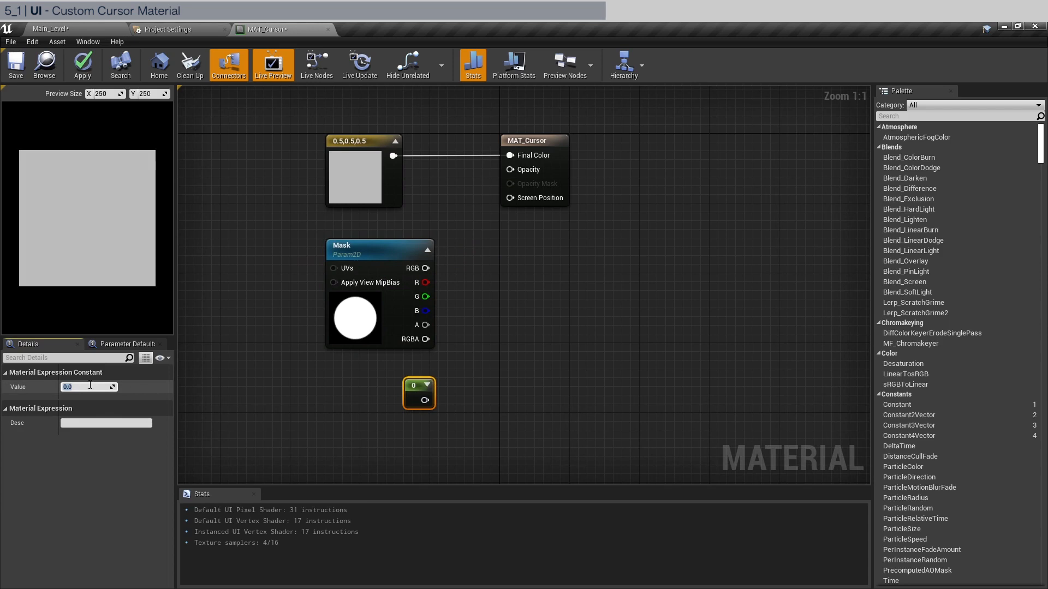
- Multiply the Mask RGB by a 0.5 constant and feed the result into Opacity
type("0.5")
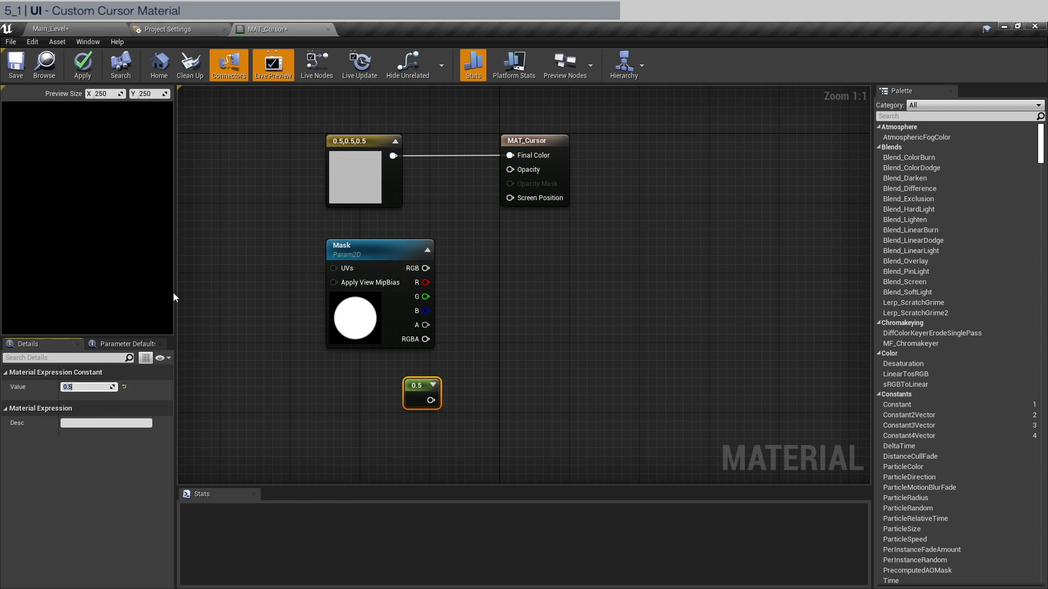
left_click_drag(426, 268, 513, 321)
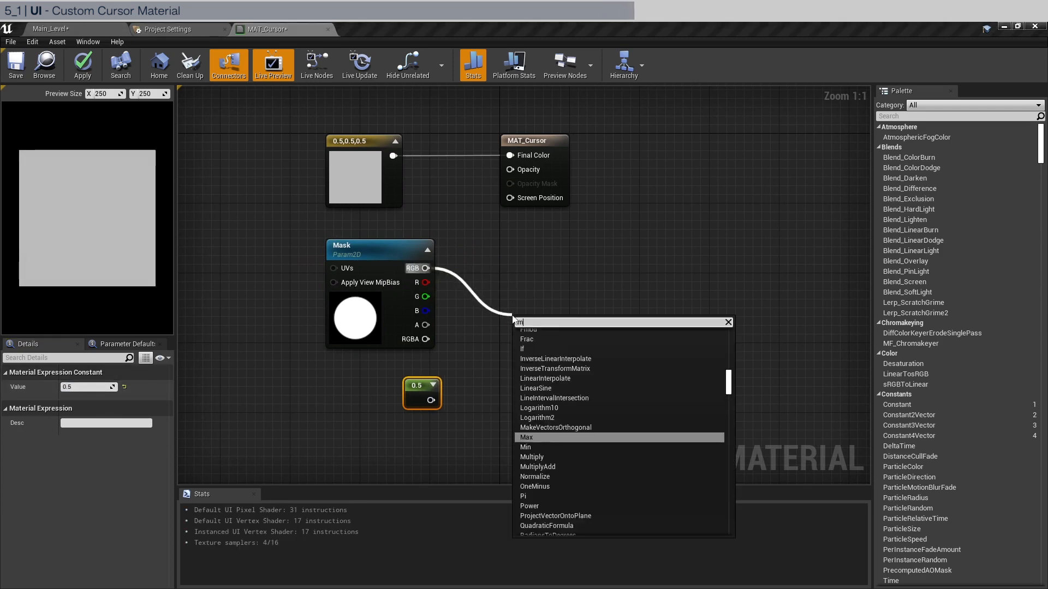
type("multipl")
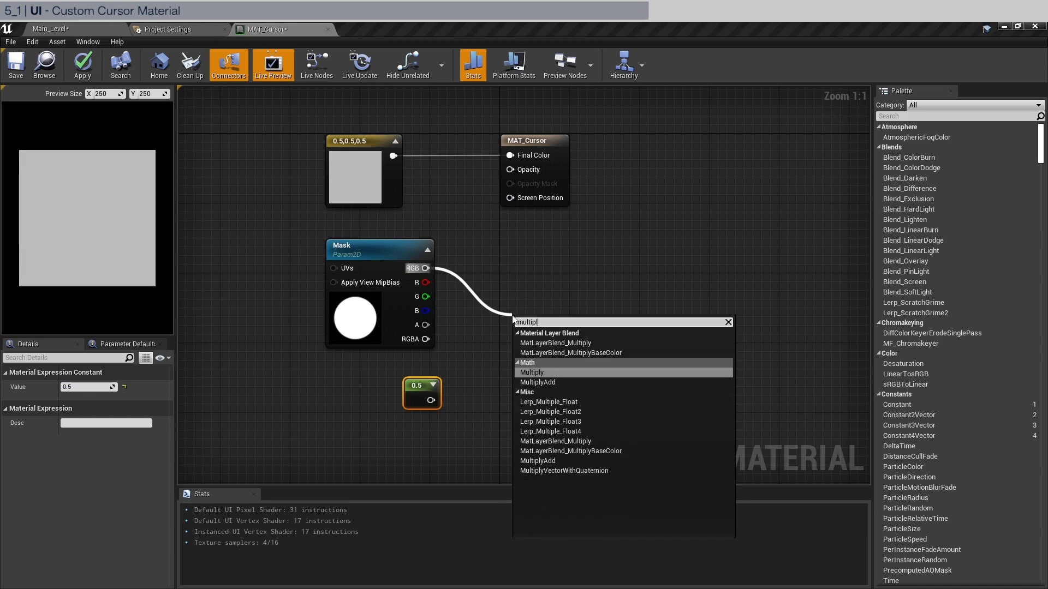
left_click(532, 372)
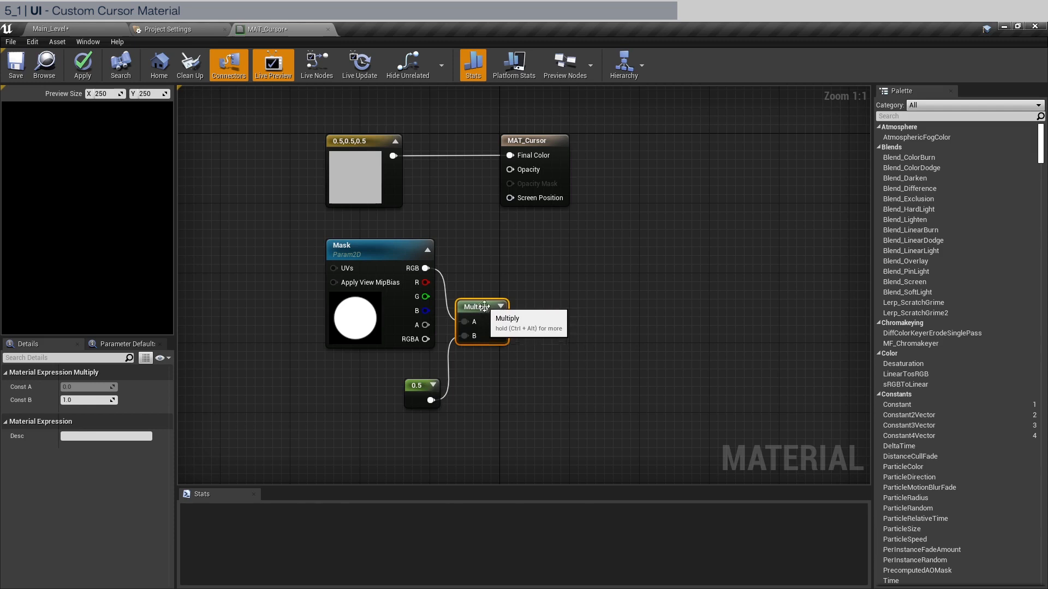
left_click(534, 140)
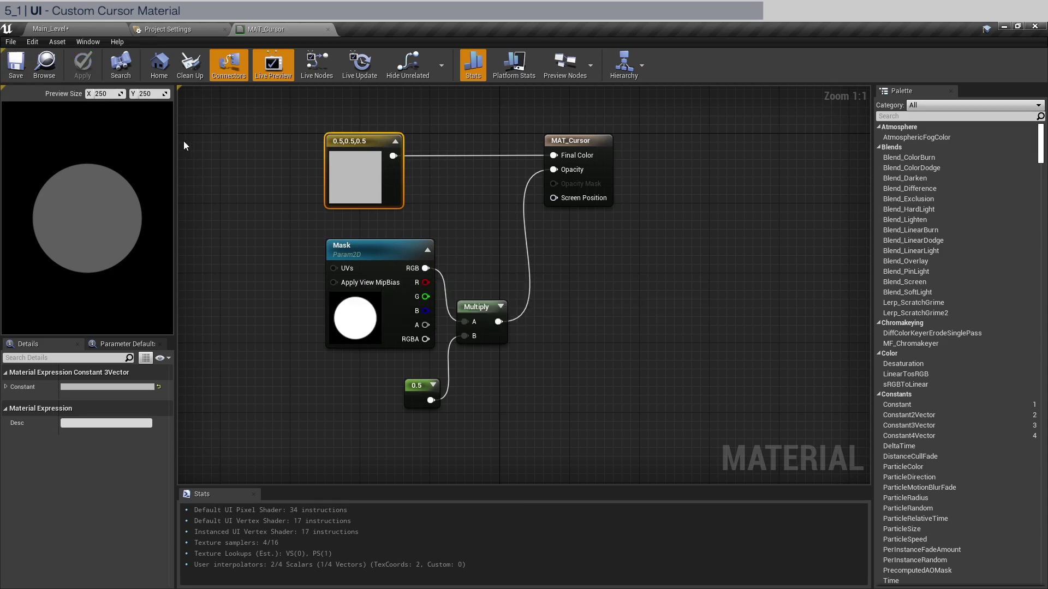
- Back in the level editor, create widget blueprint WD_Cursor in _UI and open it
left_click(169, 29)
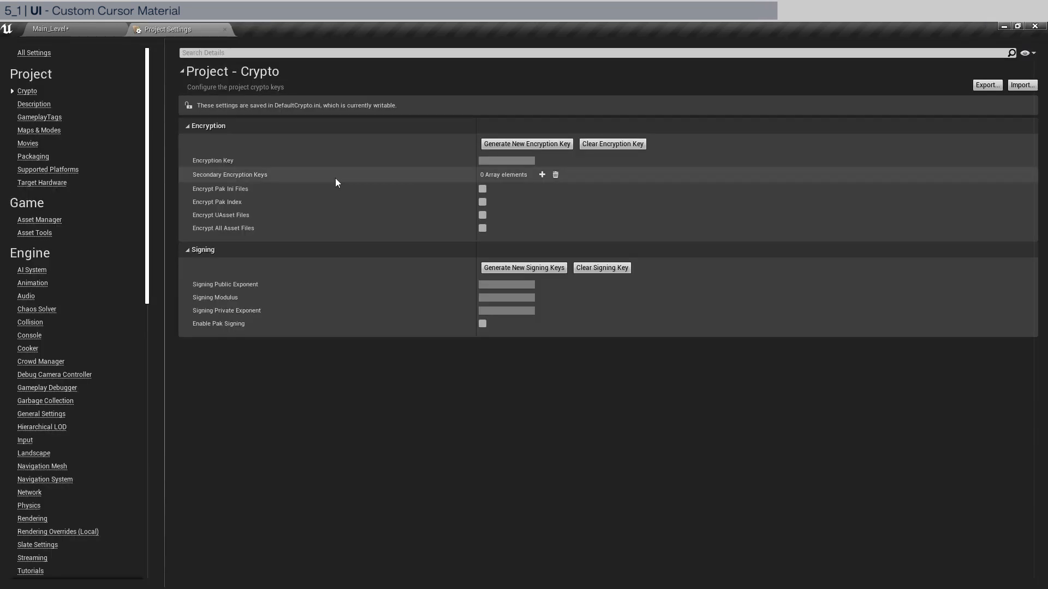
left_click(48, 28)
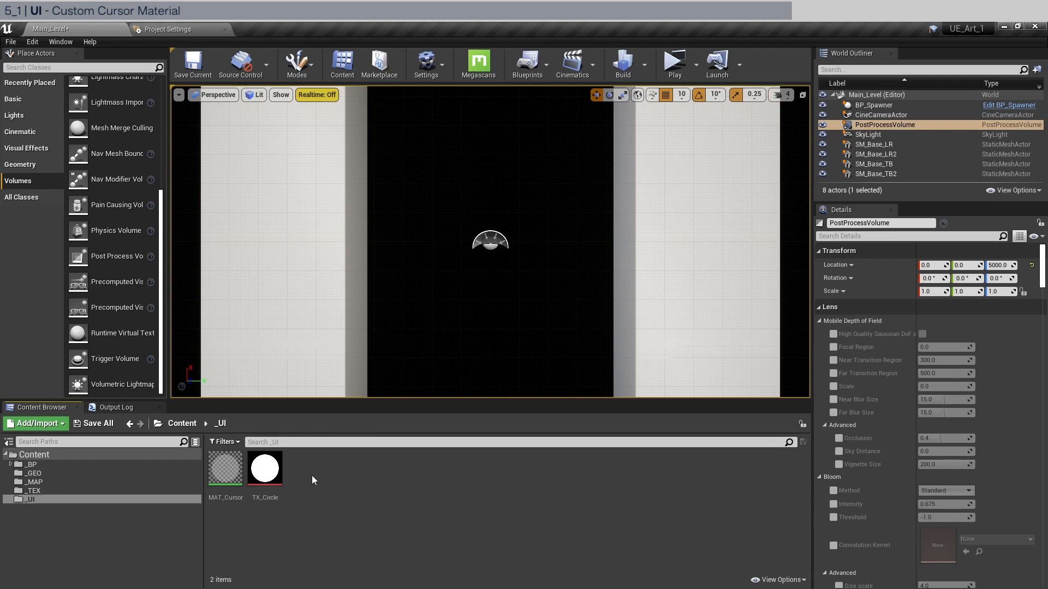
right_click(314, 481)
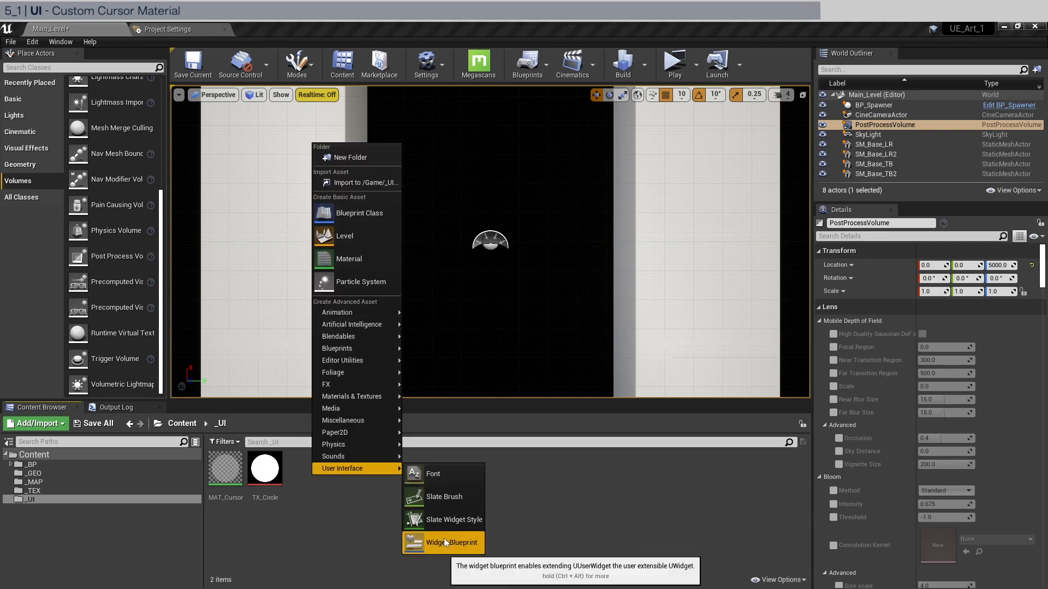
left_click(451, 542)
type("WD_Cursor")
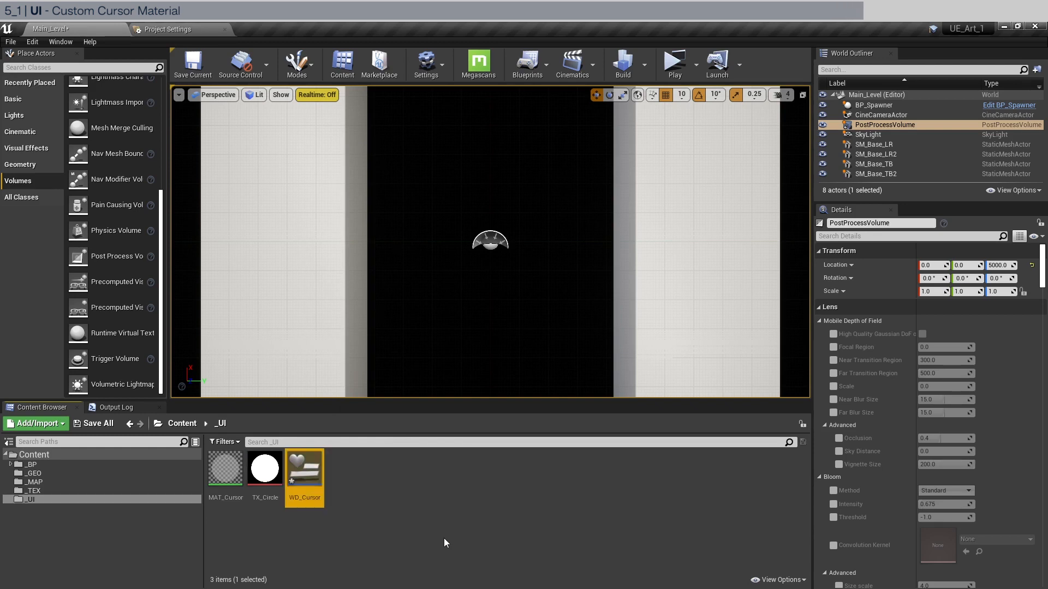
double_click(305, 469)
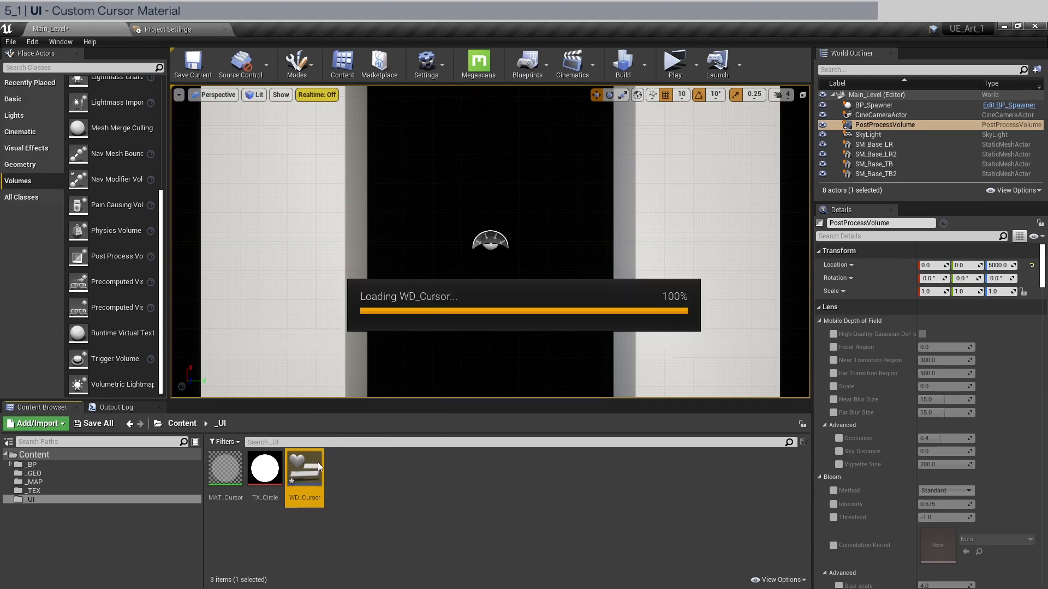
- Place an Image on the canvas at position 0,0 with size 64×64
double_click(304, 477)
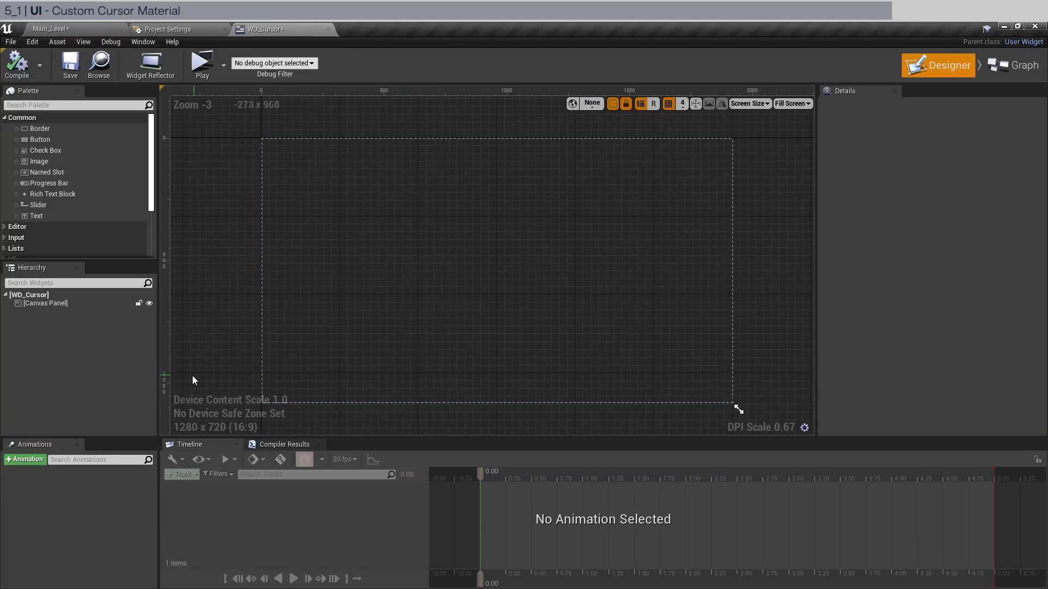
mouse_move(38, 161)
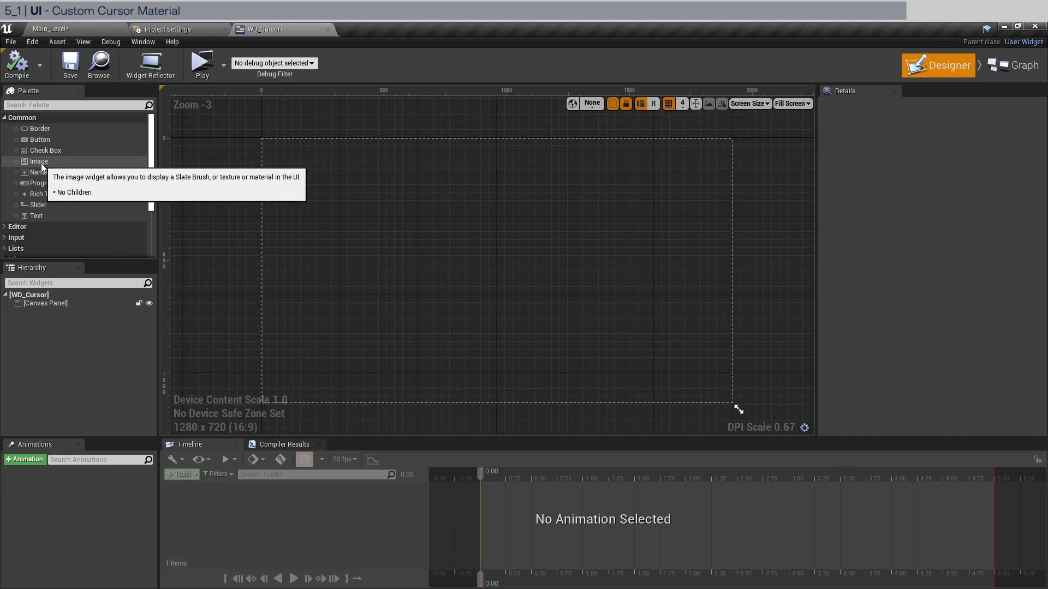
left_click_drag(39, 161, 304, 164)
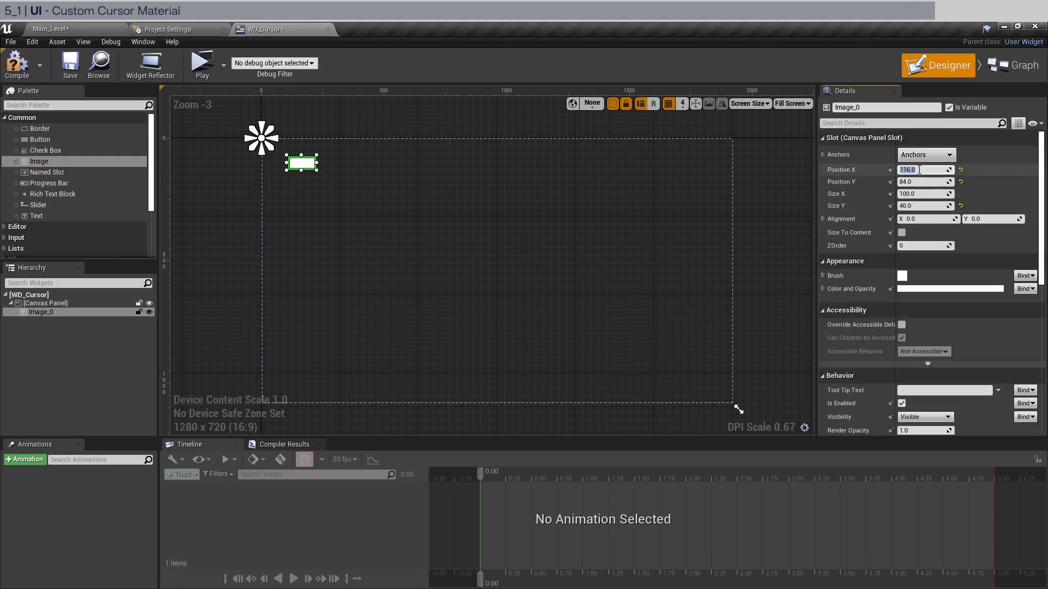
type("0.0")
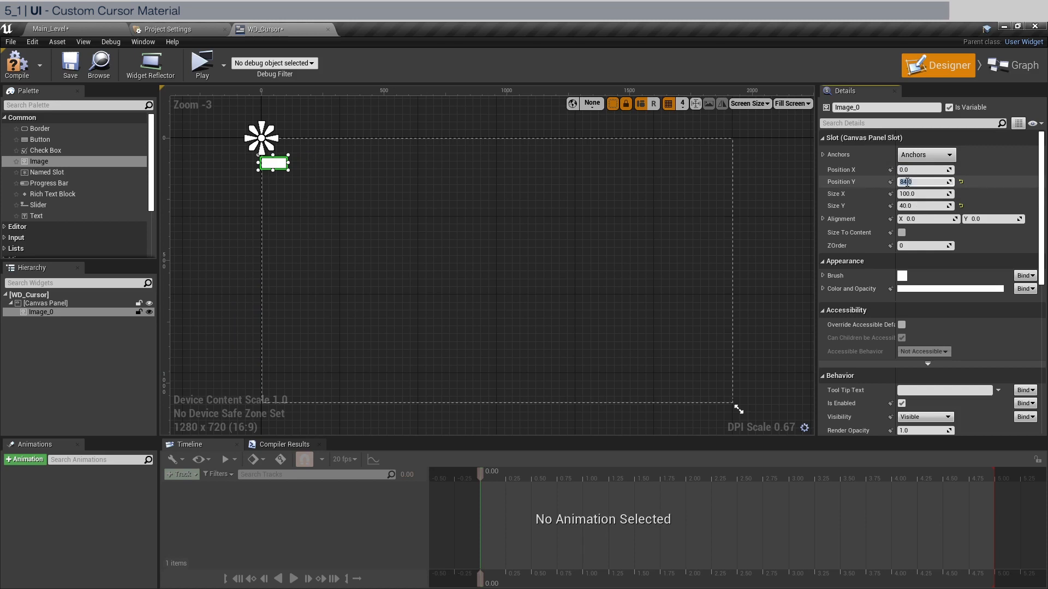
type("0.0")
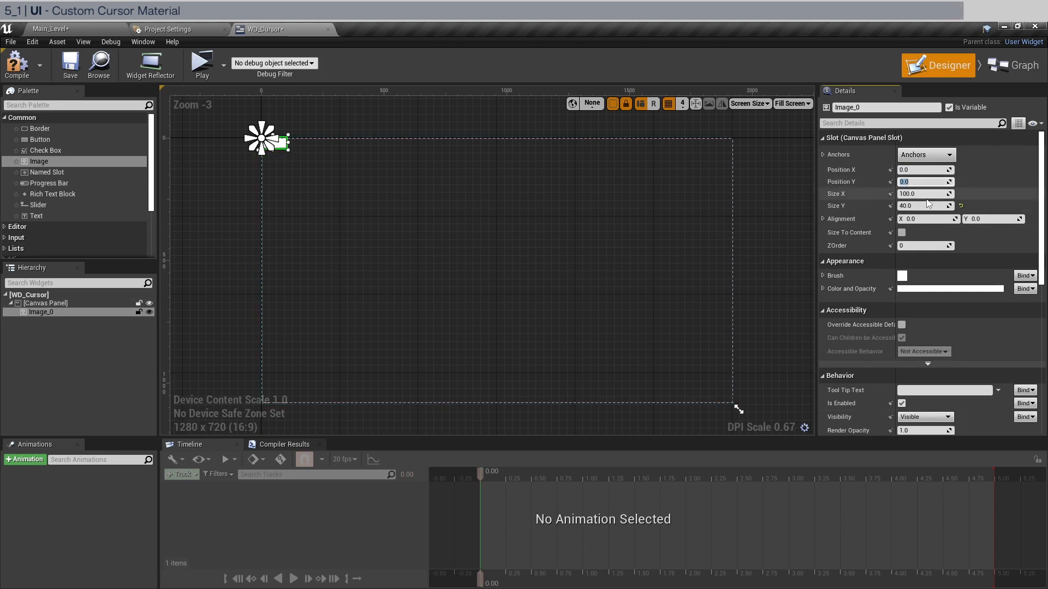
type("64.0")
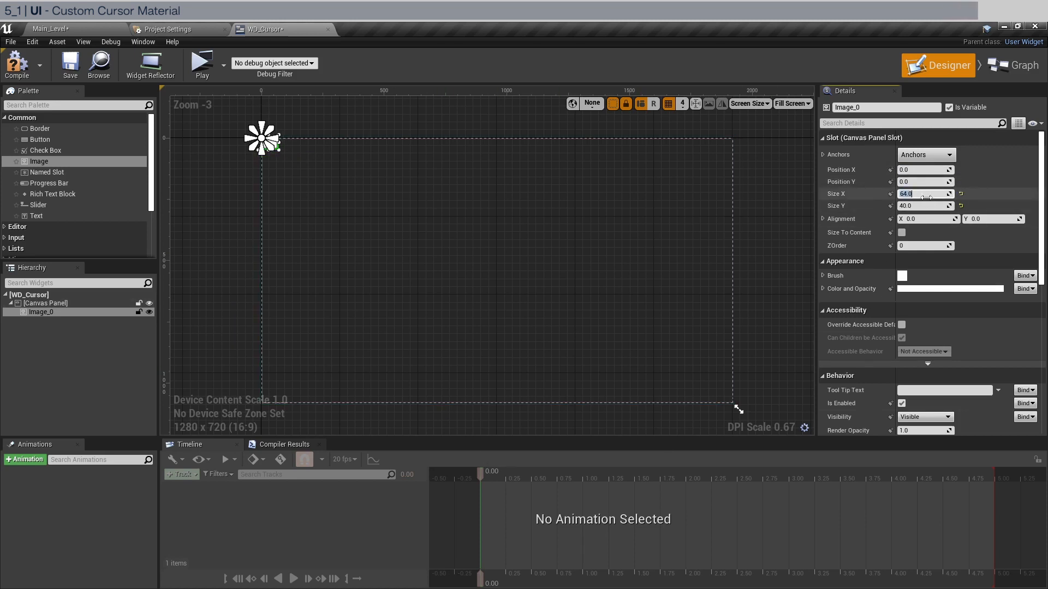
type("64")
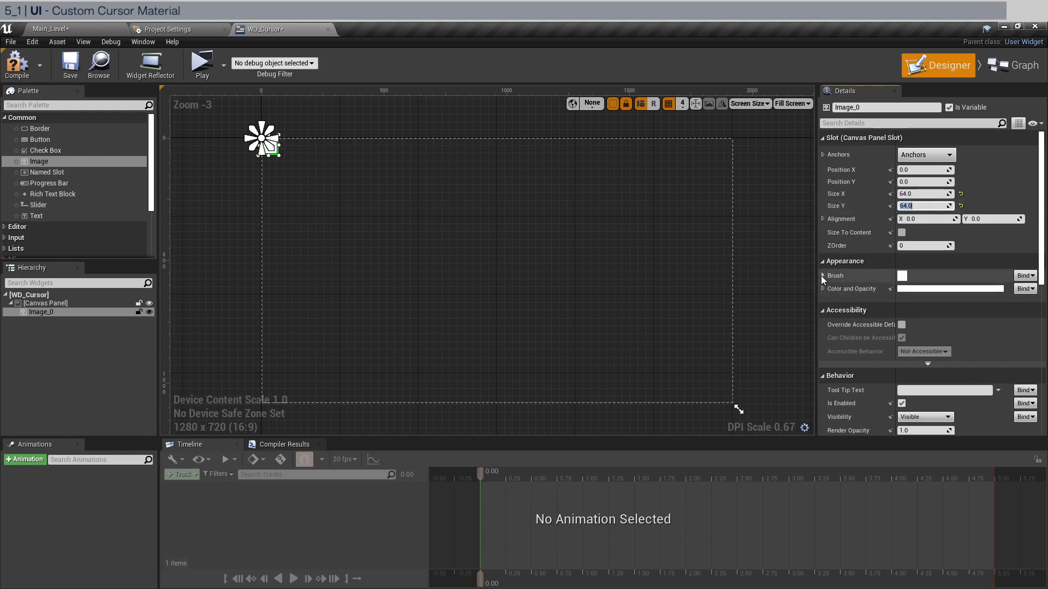
- Set the image's Brush to MAT_Cursor and compile the widget
left_click(822, 276)
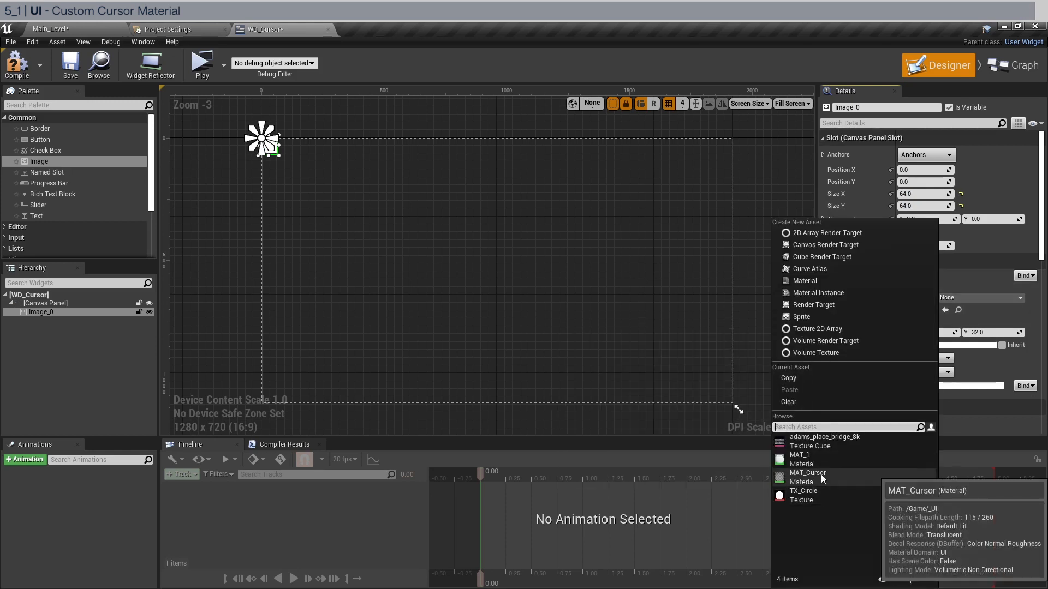
left_click(807, 473)
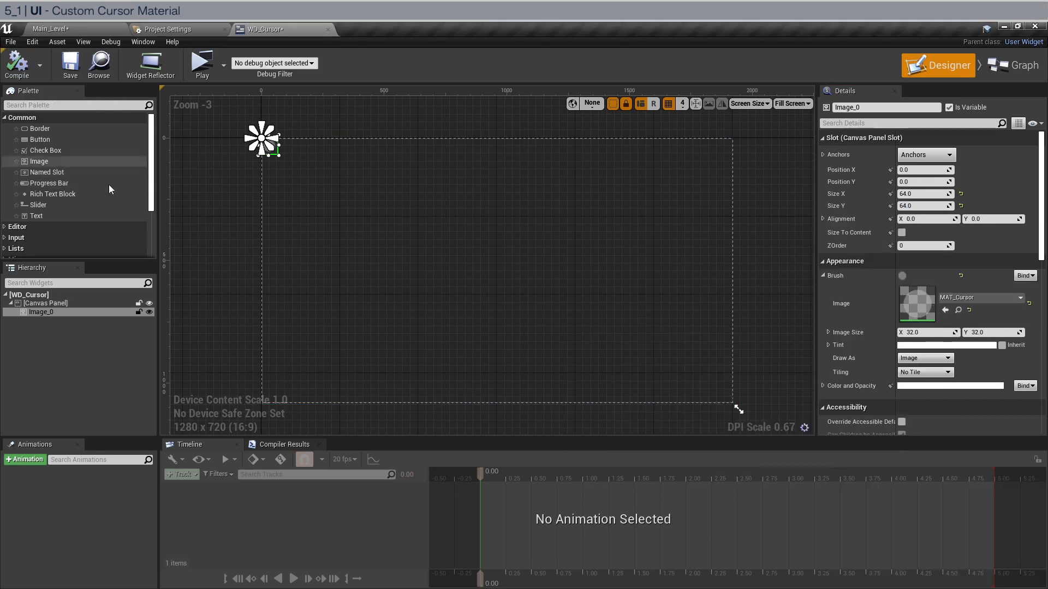
left_click(17, 61)
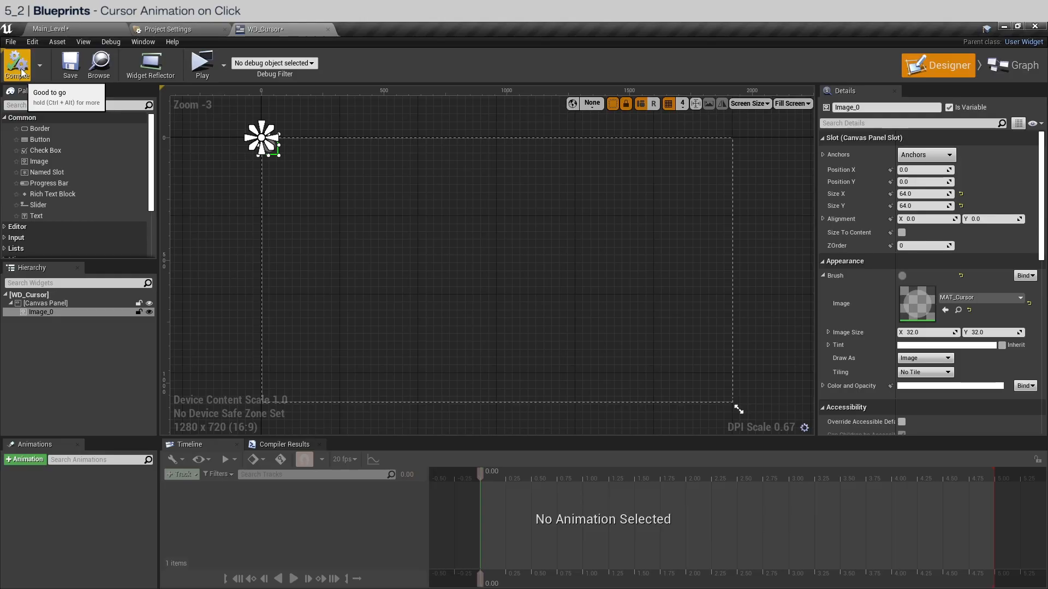
mouse_move(53, 326)
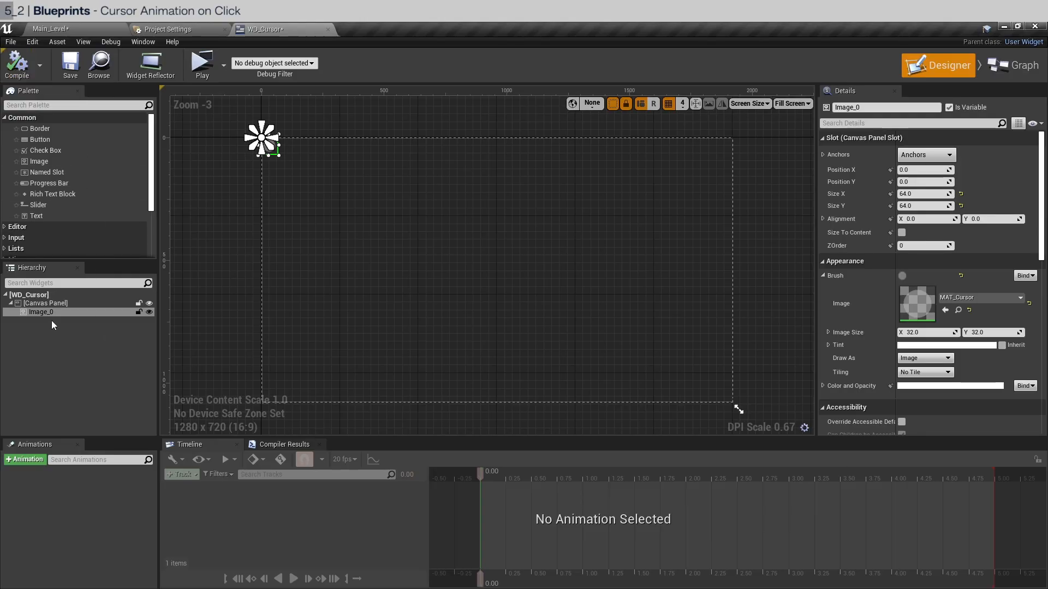
- Select Image_0 and add a new widget animation named ClickAnim
left_click(40, 312)
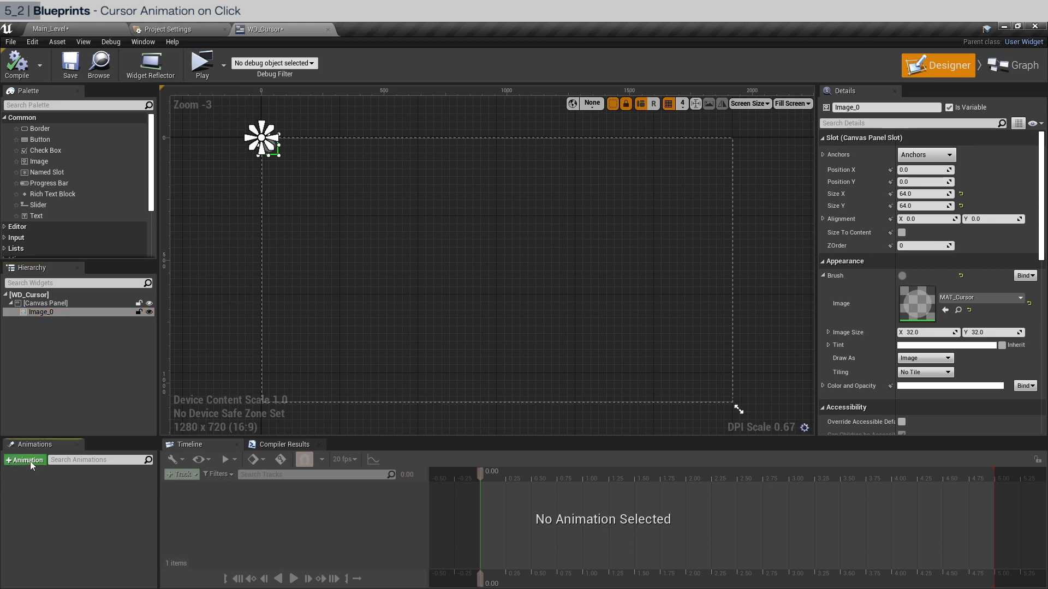
left_click(26, 460)
type("ClickAnim")
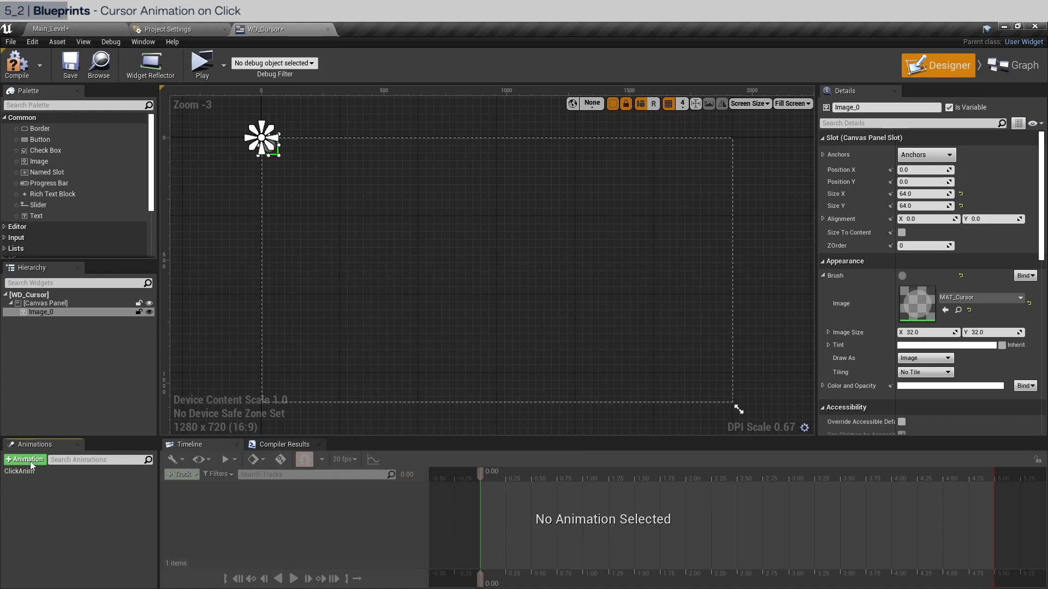
left_click(19, 471)
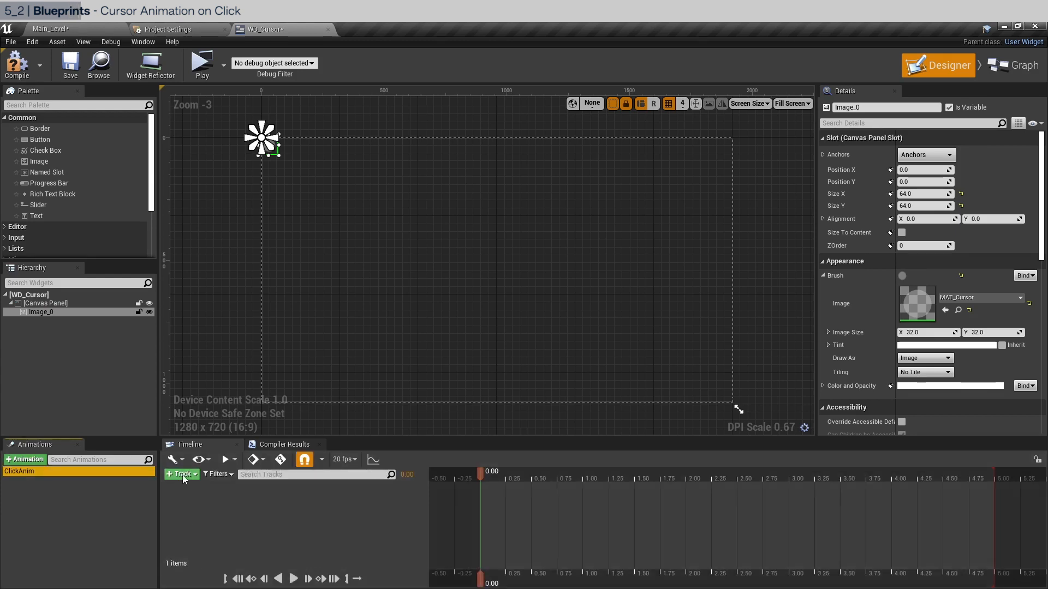
- Add Image_0 to ClickAnim's timeline with a Transform track
left_click(181, 474)
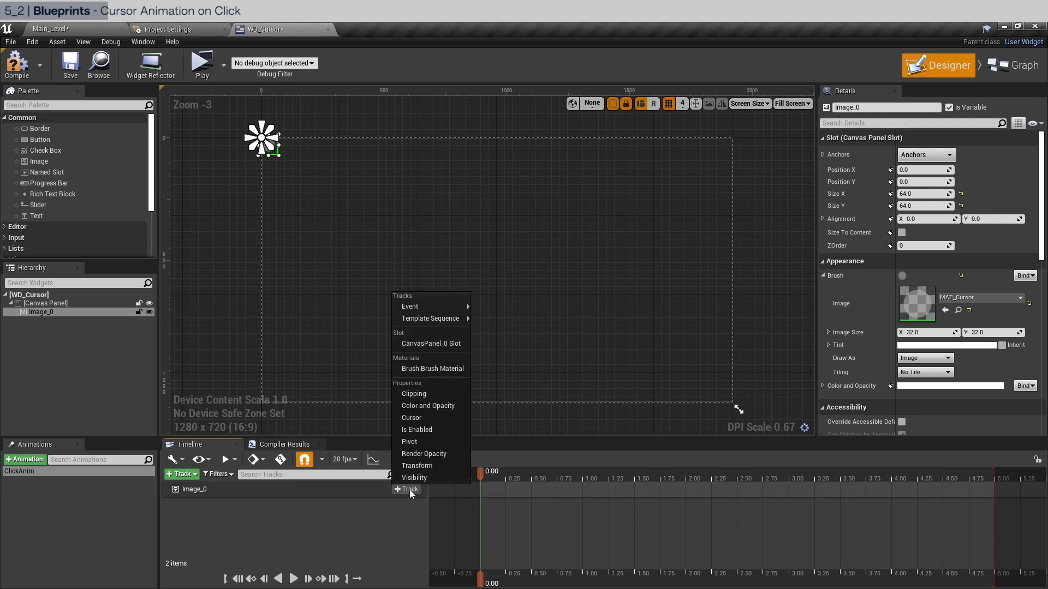
mouse_move(431, 455)
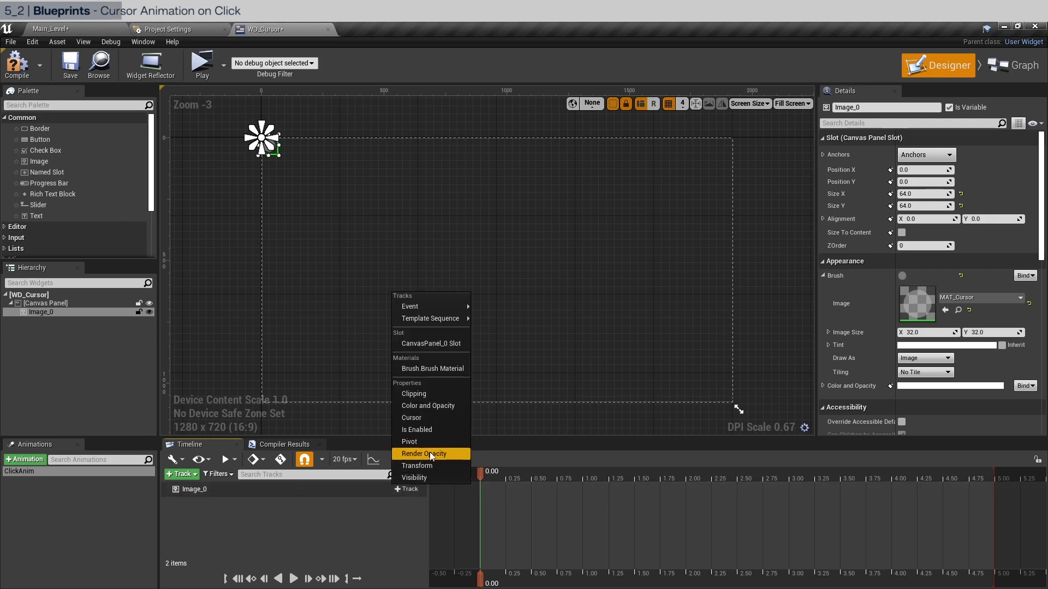
left_click(424, 453)
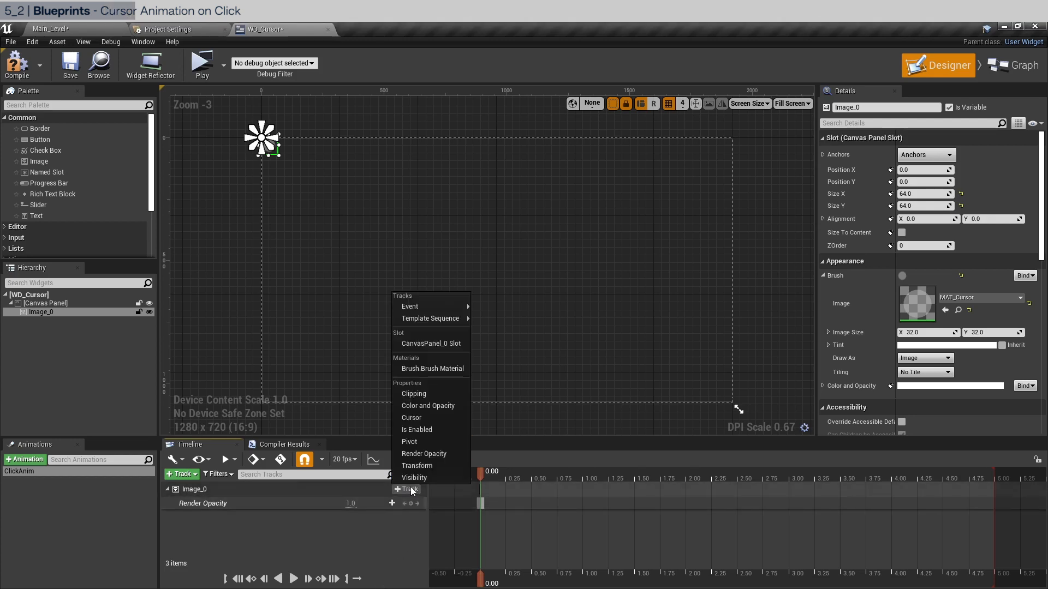
left_click(417, 466)
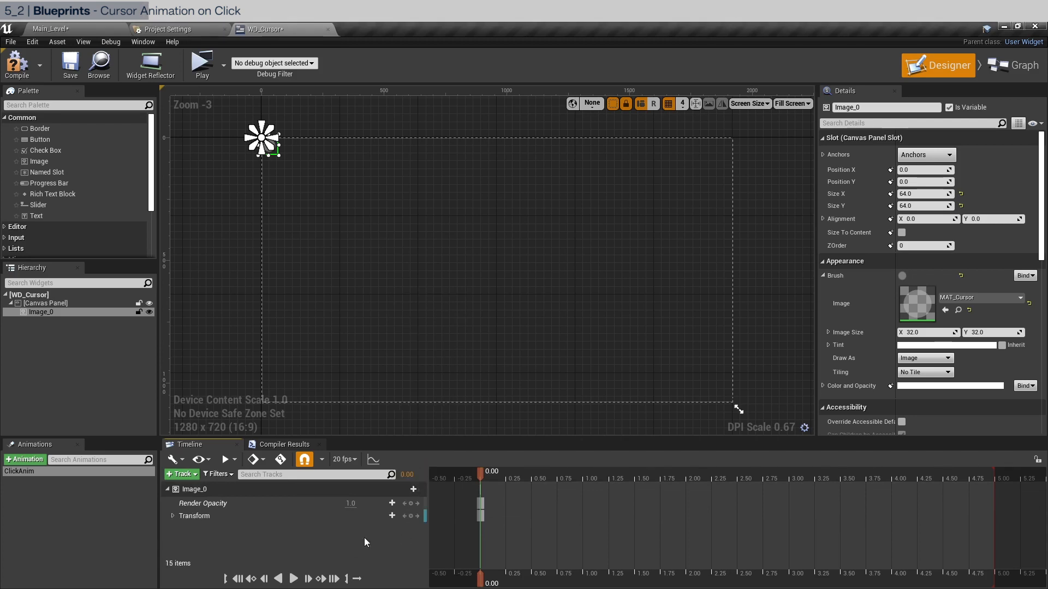
mouse_move(253, 512)
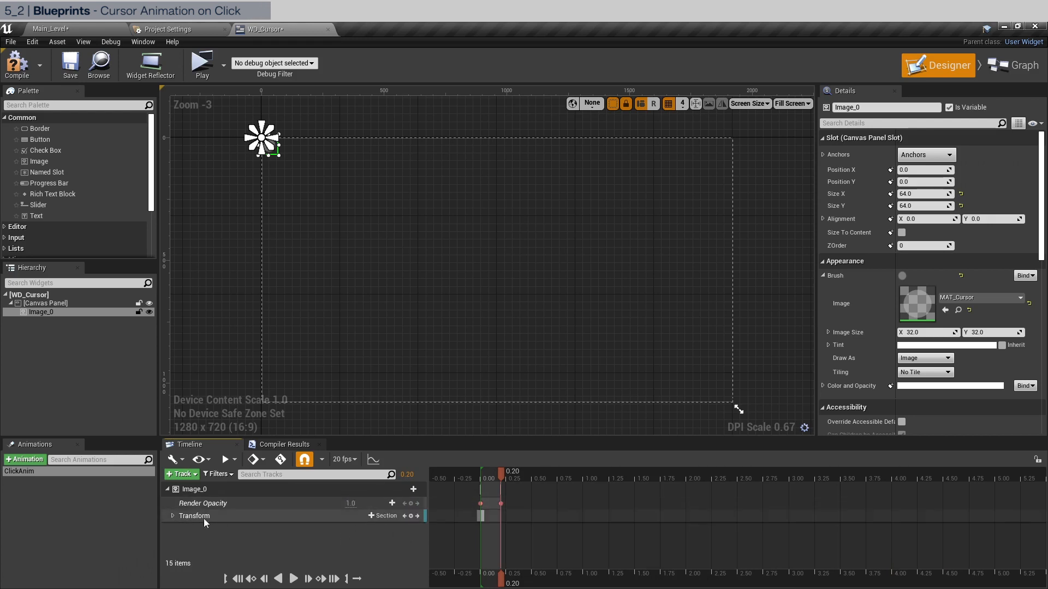
- Expand Image_0's Transform Scale X/Y channels to key at 0 and 0.20 s, then enter Graph mode
left_click(172, 517)
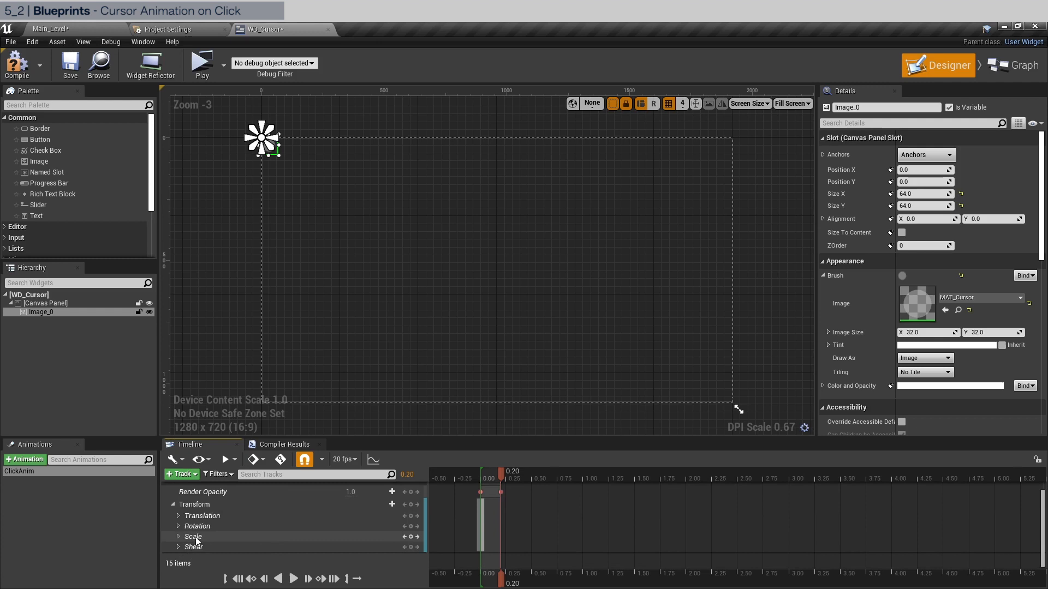
left_click(178, 537)
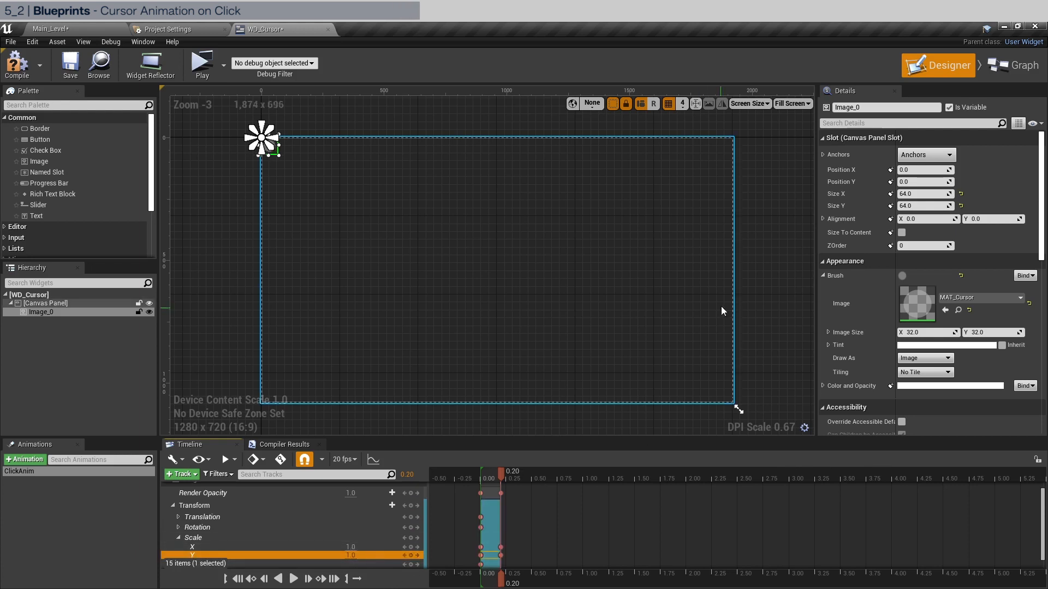
left_click(1017, 65)
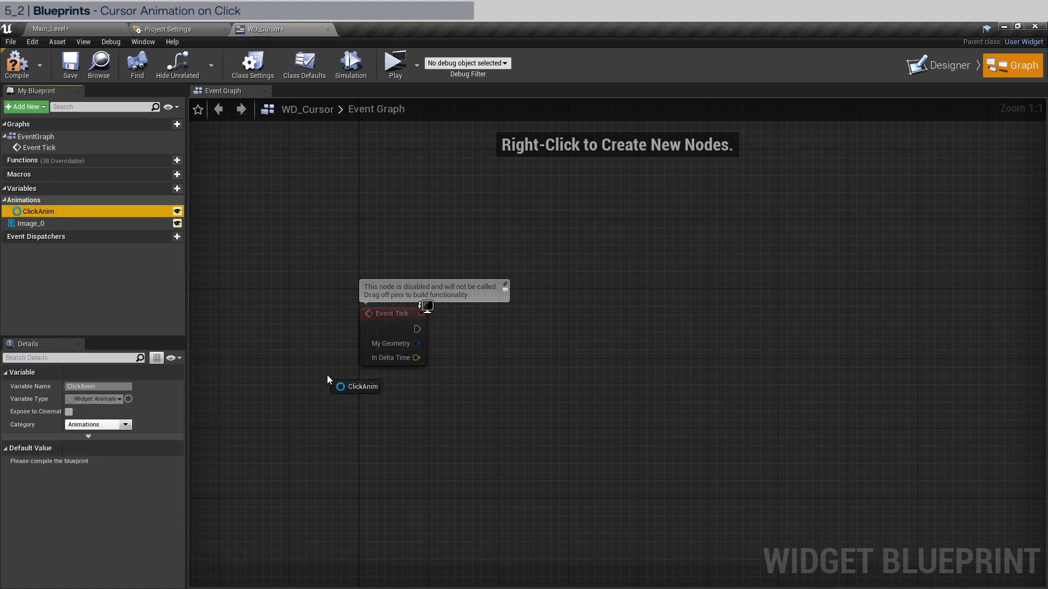
- Place a ClickAnim getter in the graph and wire it into a new Play Animation Forward node
left_click_drag(356, 387, 621, 455)
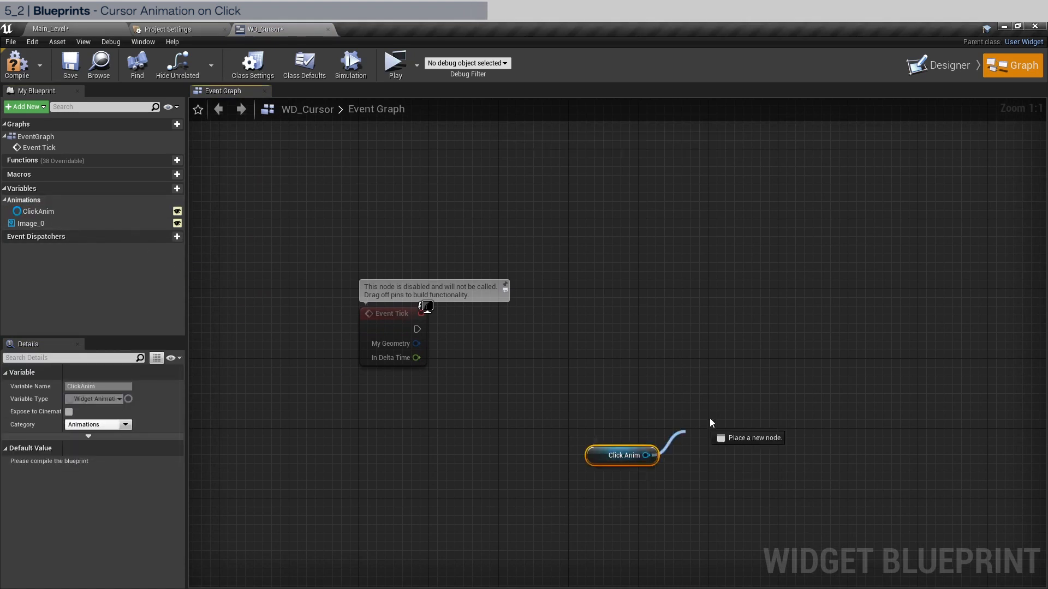
left_click_drag(645, 456, 741, 396)
type("play")
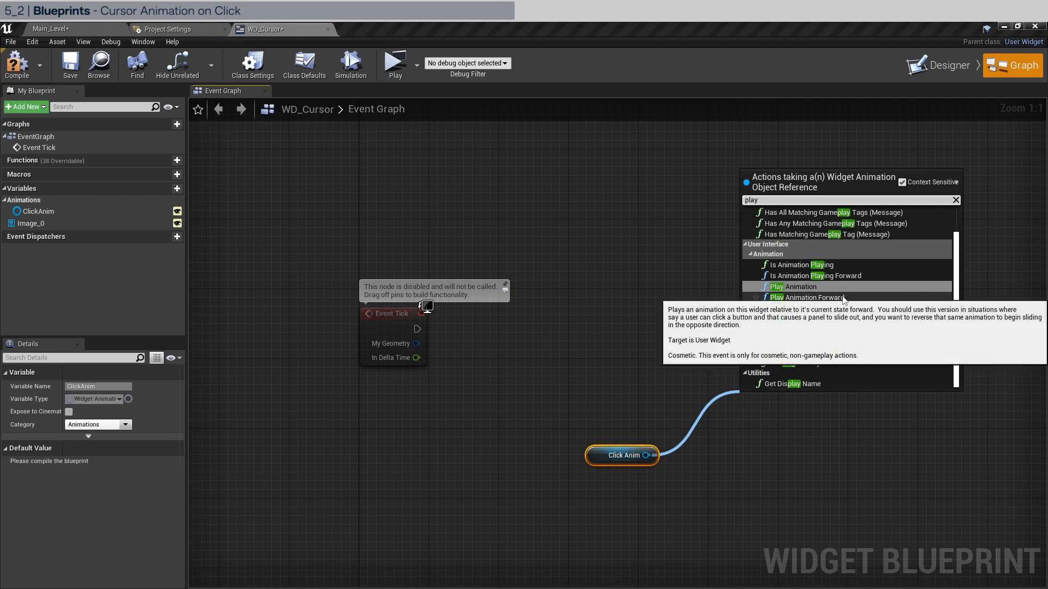
left_click(806, 297)
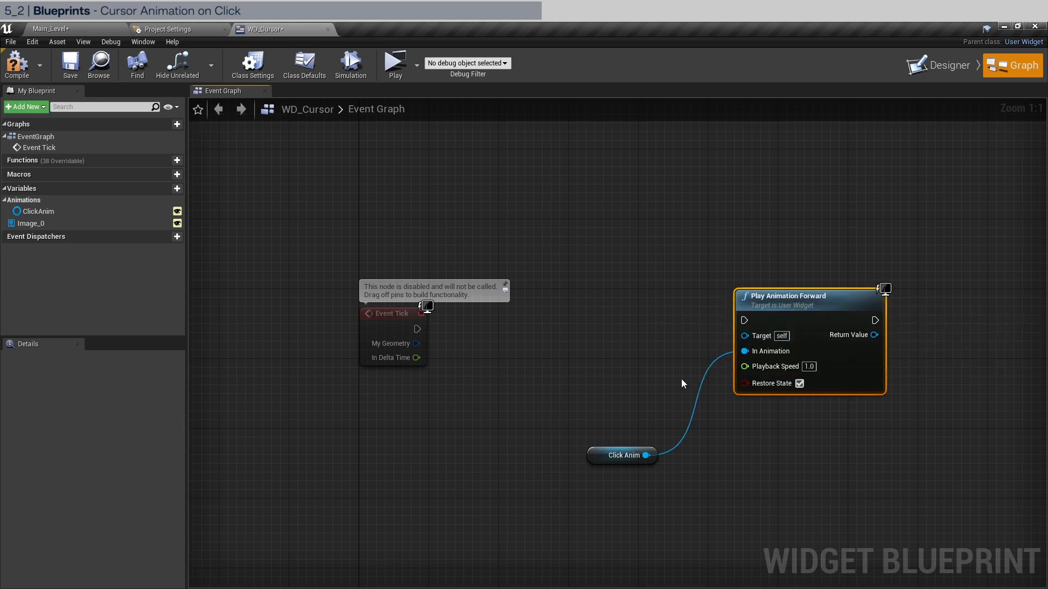
mouse_move(555, 342)
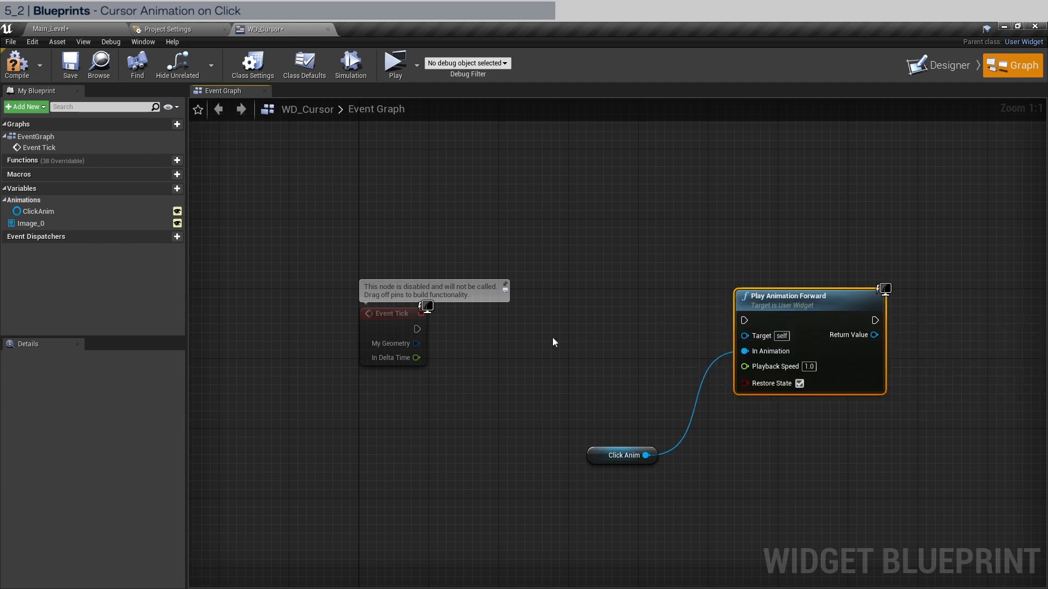
mouse_move(513, 420)
type("get player")
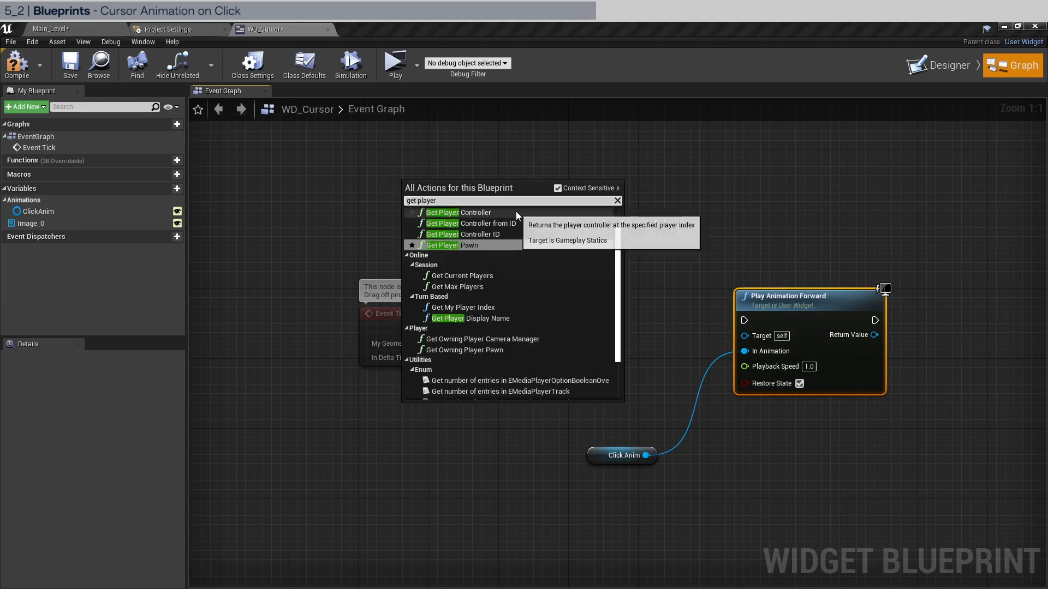
- Add Get Player Controller feeding an Is Input Key Down node checking Left Mouse Button
left_click(443, 213)
type("is key")
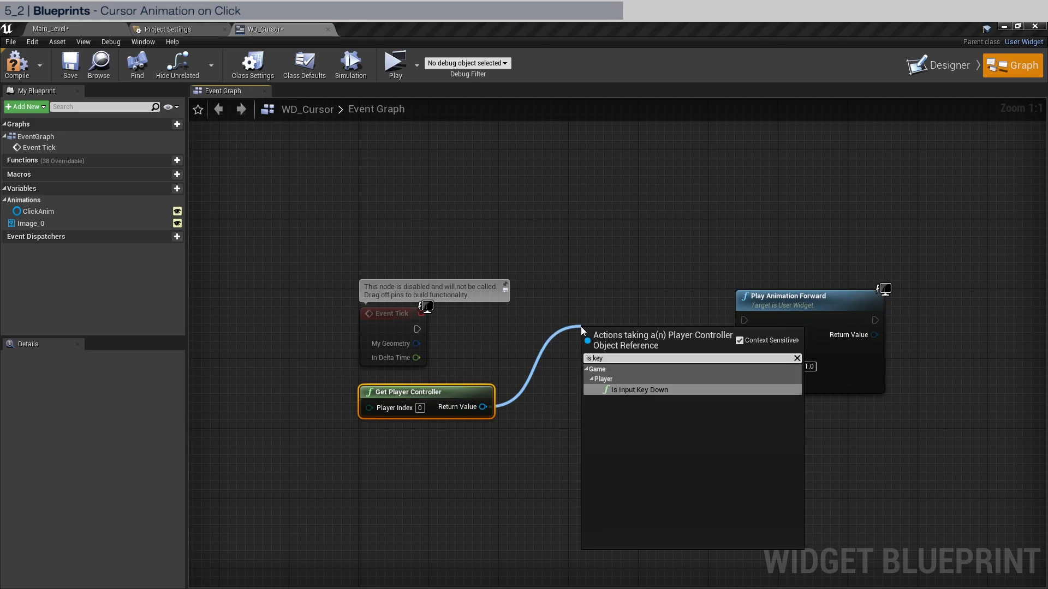
left_click(638, 390)
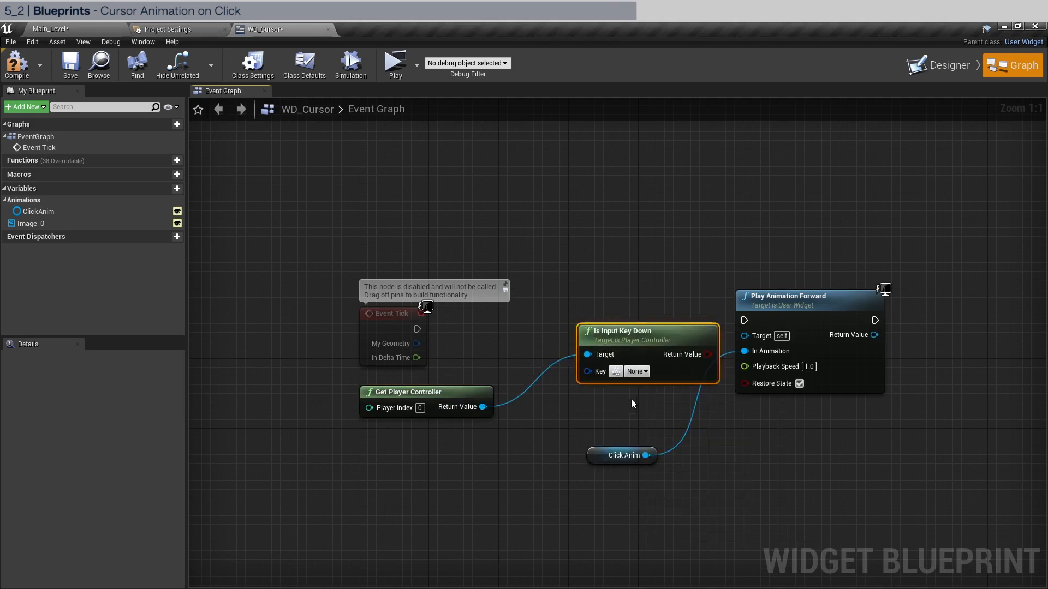
left_click(636, 371)
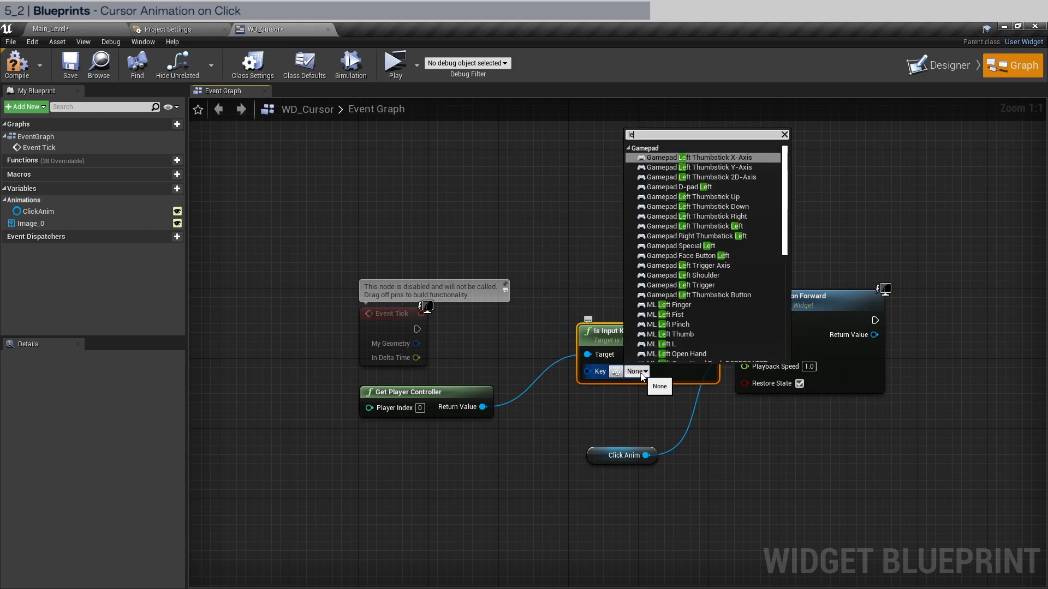
type("left mou")
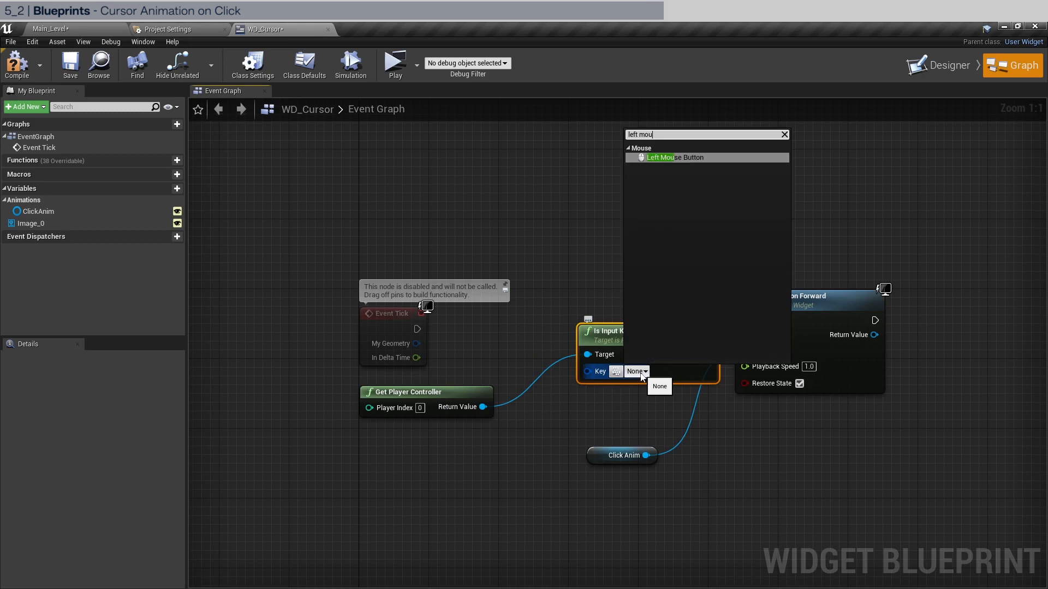
left_click(674, 157)
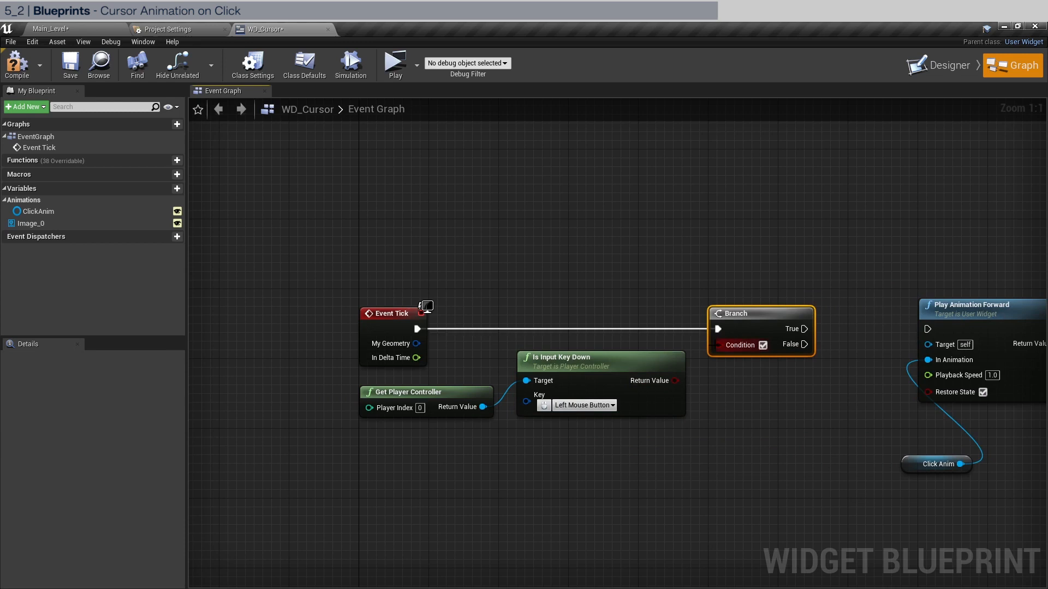
mouse_move(651, 374)
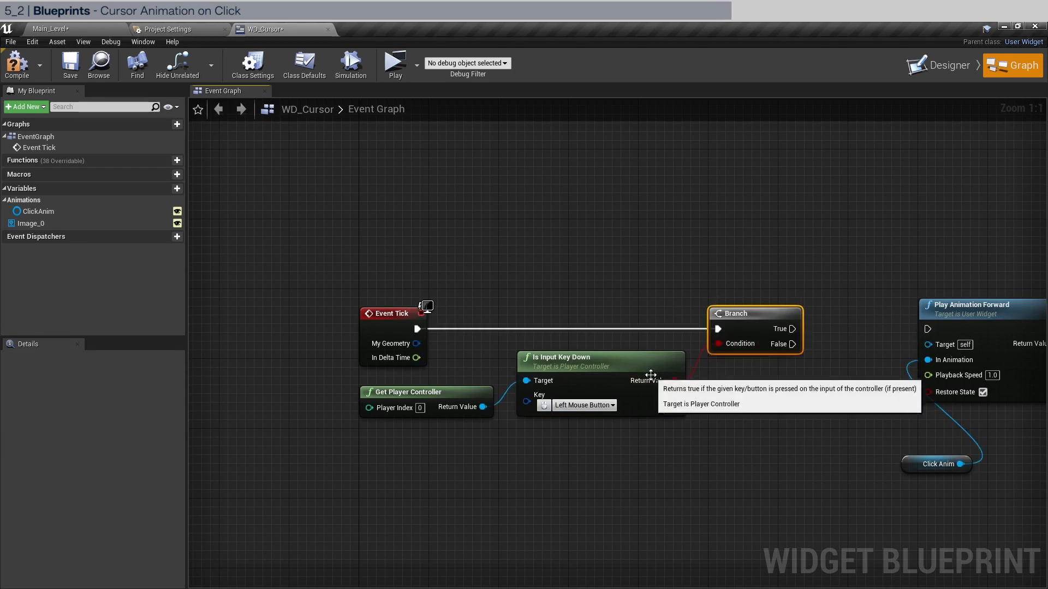
mouse_move(960, 464)
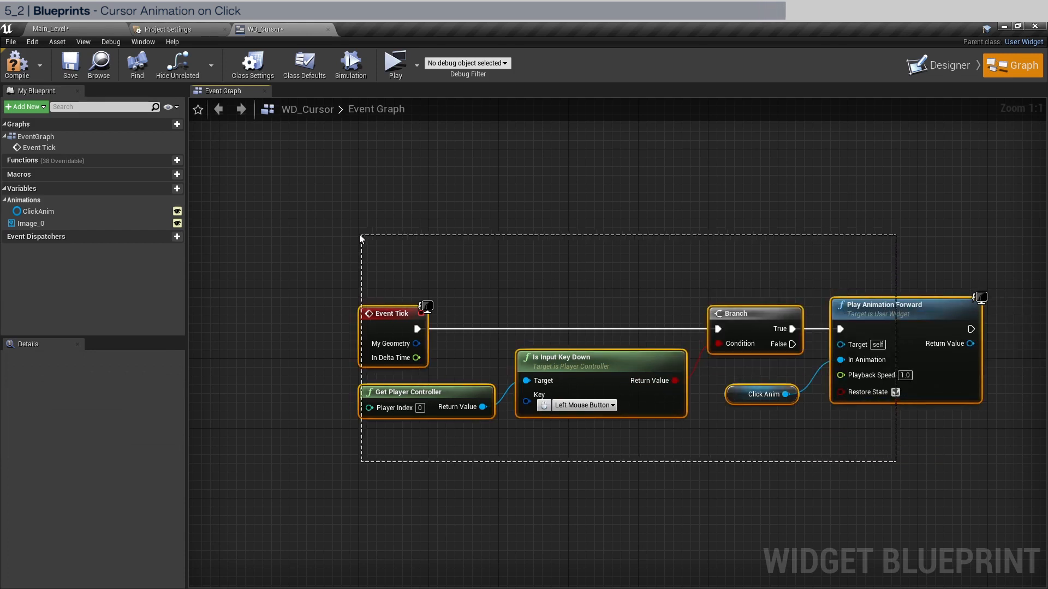
- Select all the click-graph nodes, then bring up Project Settings
left_click(625, 273)
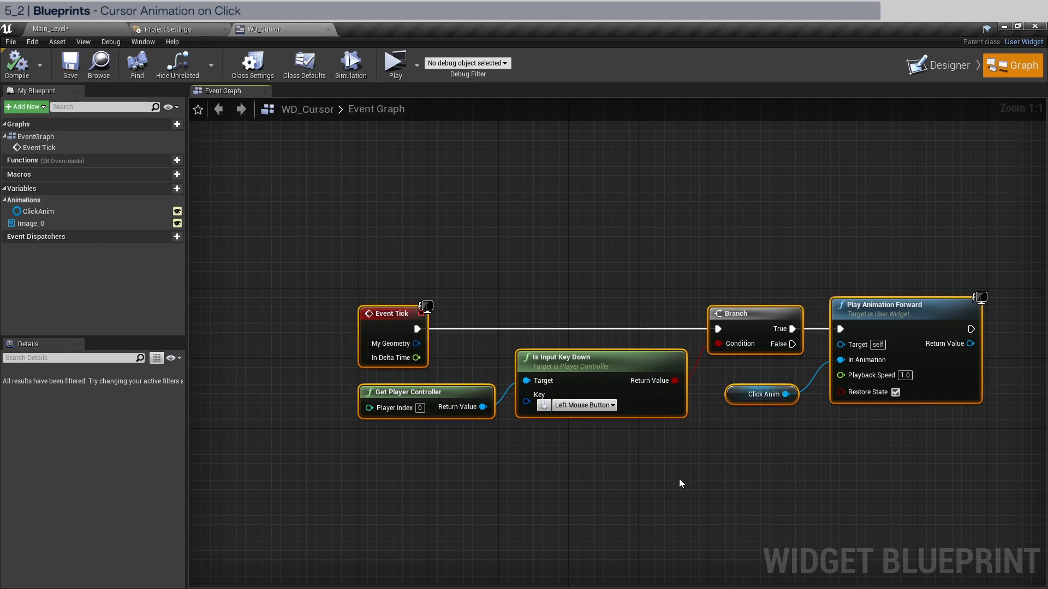
left_click(168, 30)
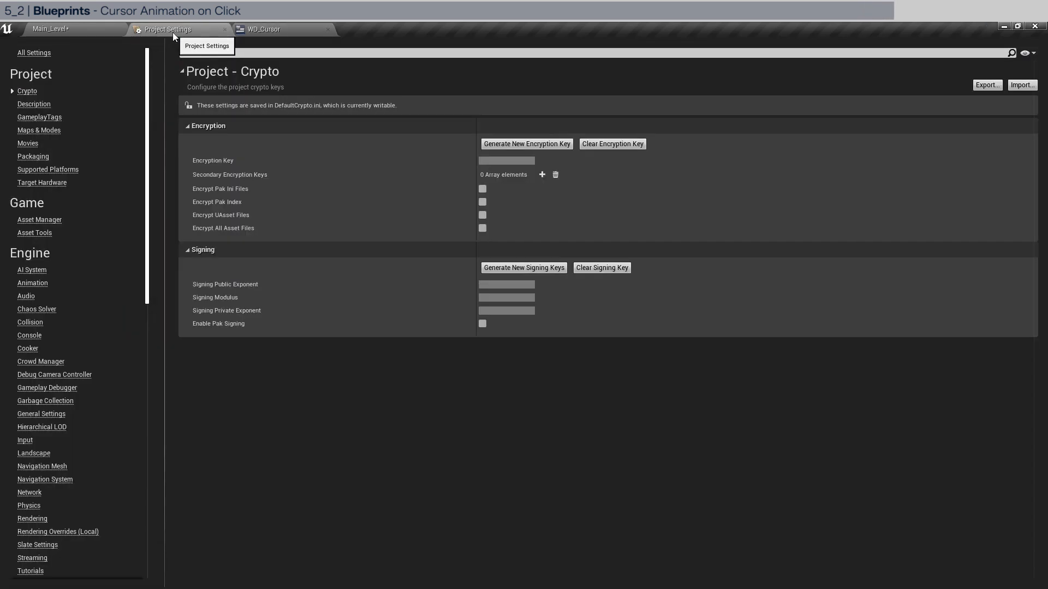
- In User Interface settings, set the Default software cursor to WD_Cursor and return to Main_Level
left_click(38, 514)
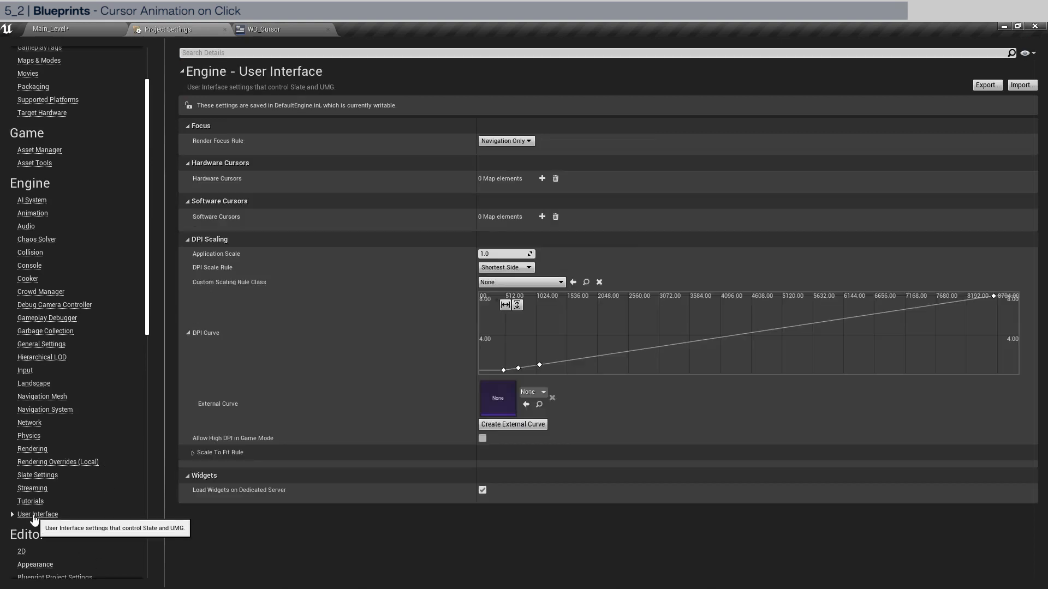
mouse_move(438, 312)
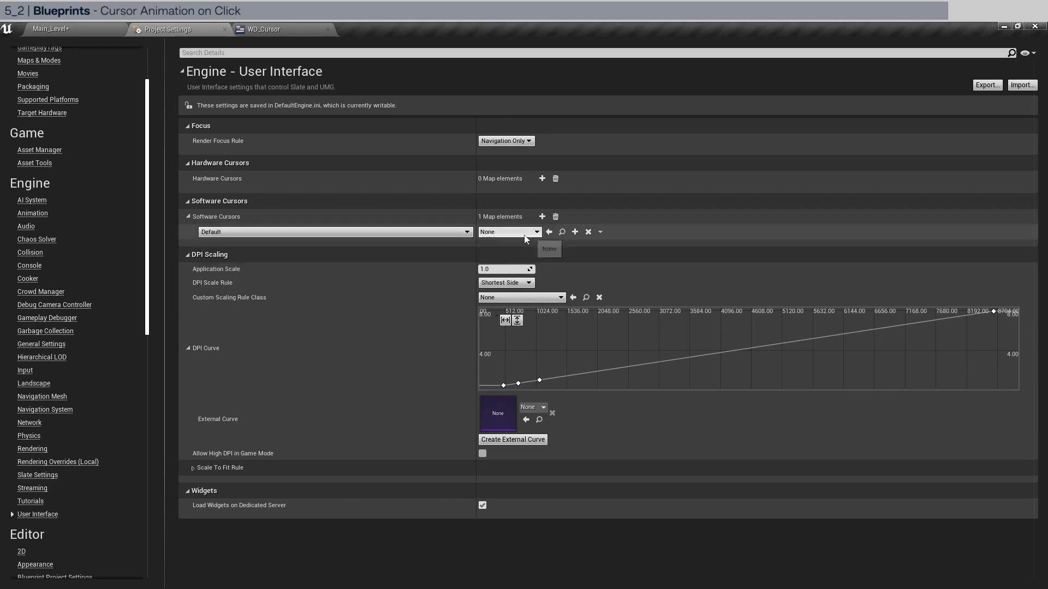
left_click(532, 232)
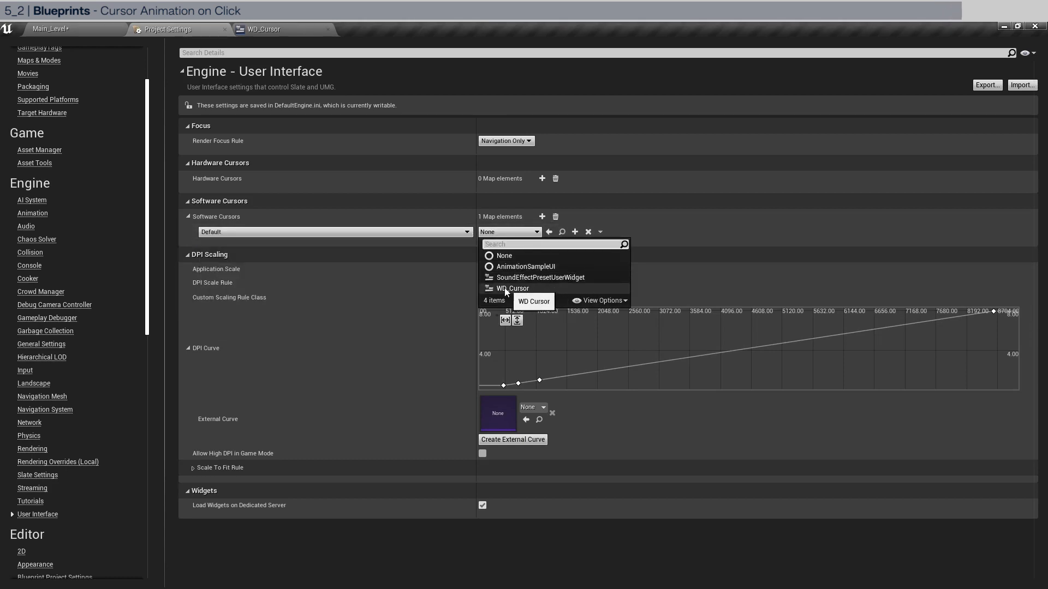
left_click(512, 288)
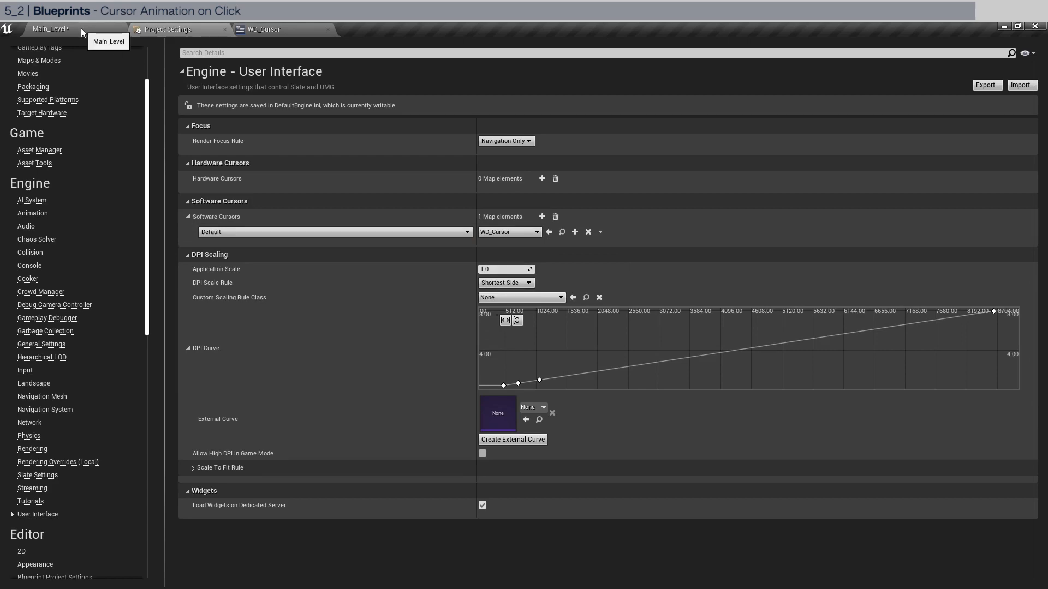
left_click(52, 28)
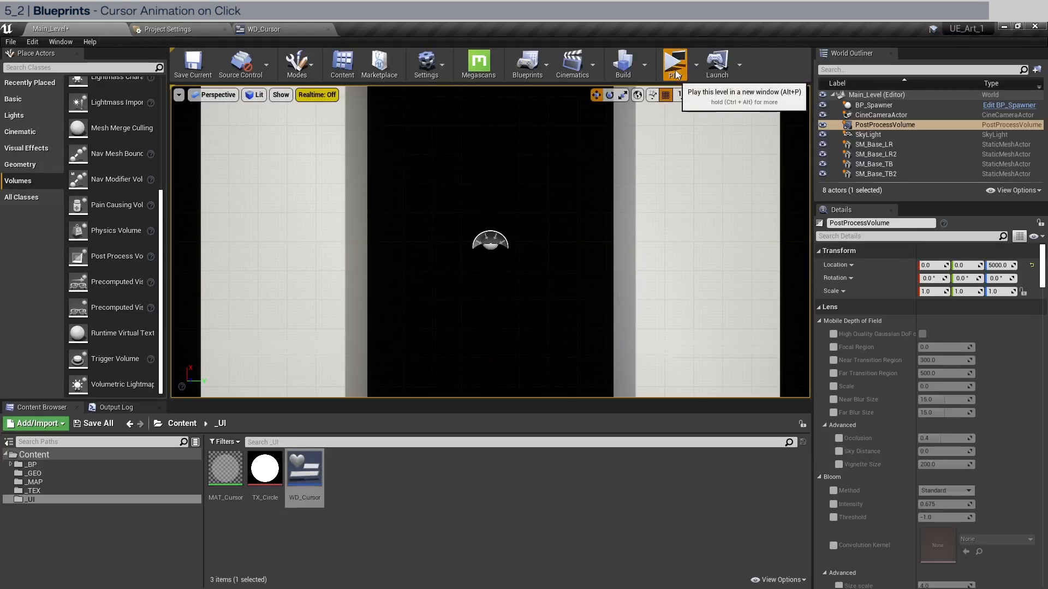
- Play the level in a new editor window and left-click to test the cursor animation
left_click(675, 64)
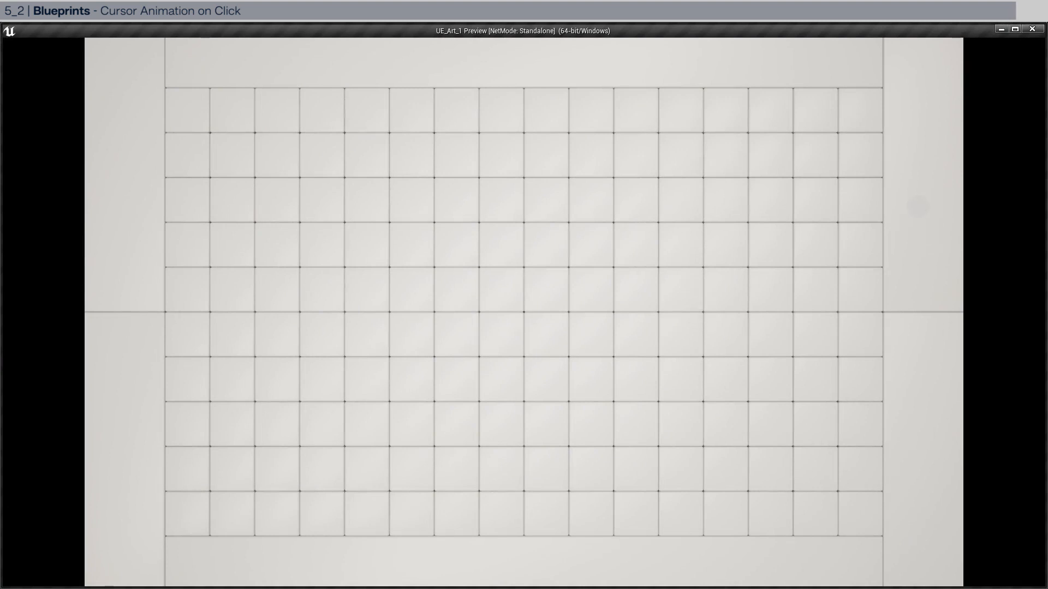
left_click(659, 372)
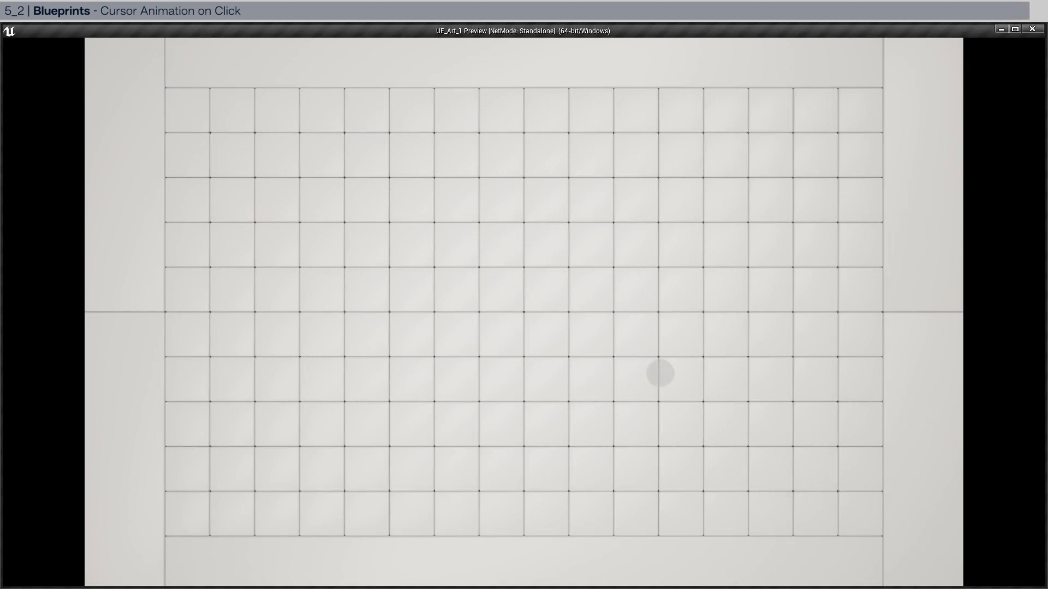